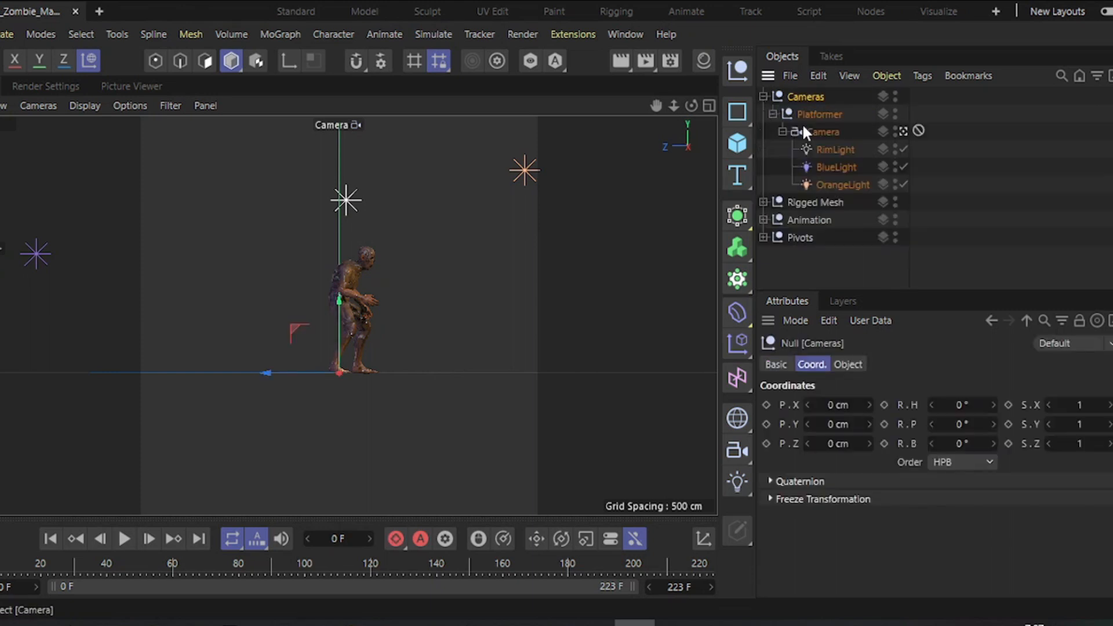
Duplicate the Platformer rig with its camera and three lights as a new 'Beat em up' group at the top
{"action": "left_click", "coordinate": [836, 167]}
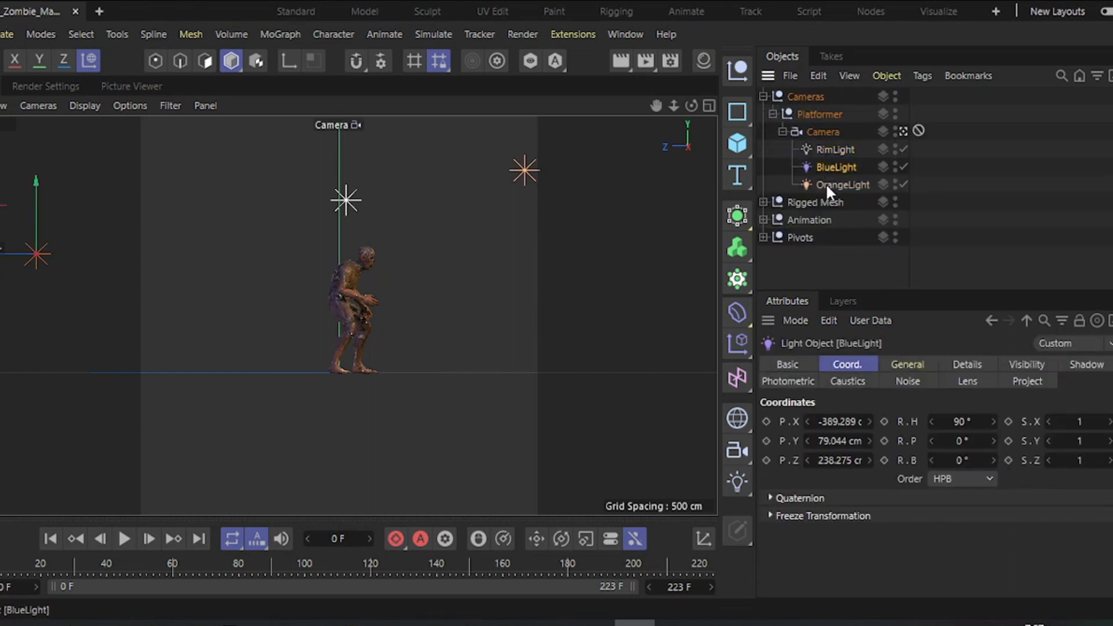
{"action": "left_click", "coordinate": [764, 114]}
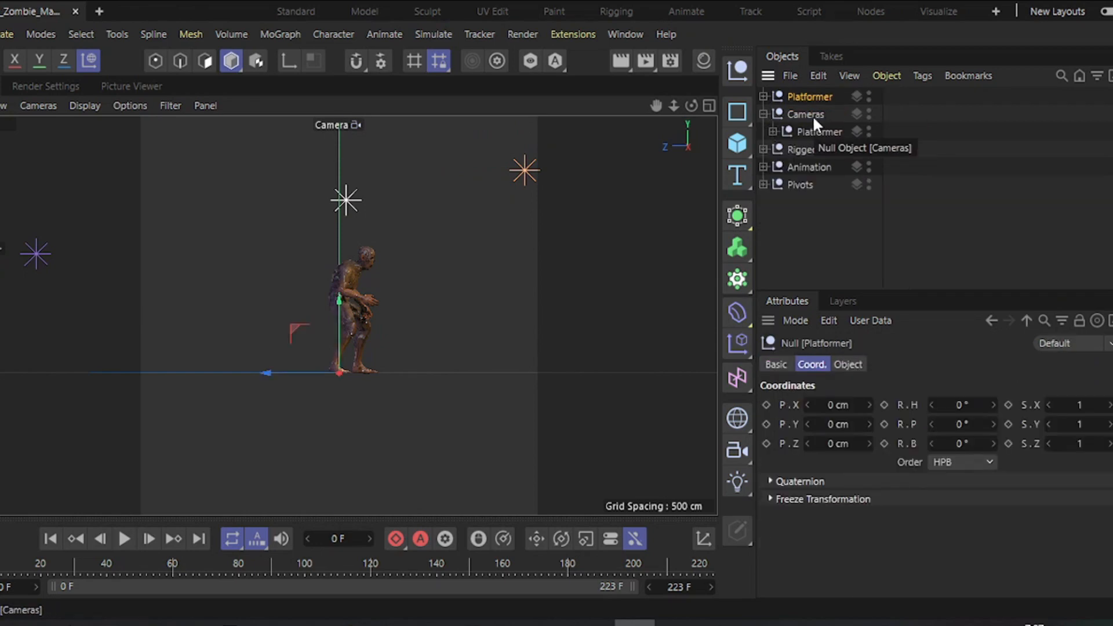
{"action": "left_click", "coordinate": [763, 114]}
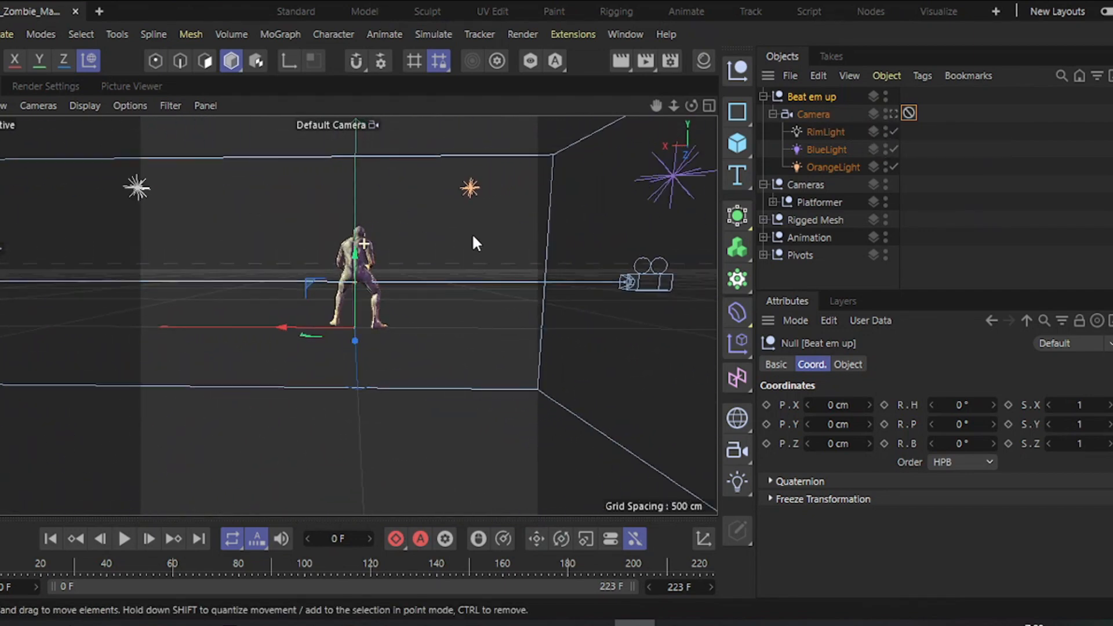
Zero the Beat em up camera's P.Y to 0 cm with its protection tag, then ready the Rotate tool for the rig
{"action": "left_click", "coordinate": [815, 113]}
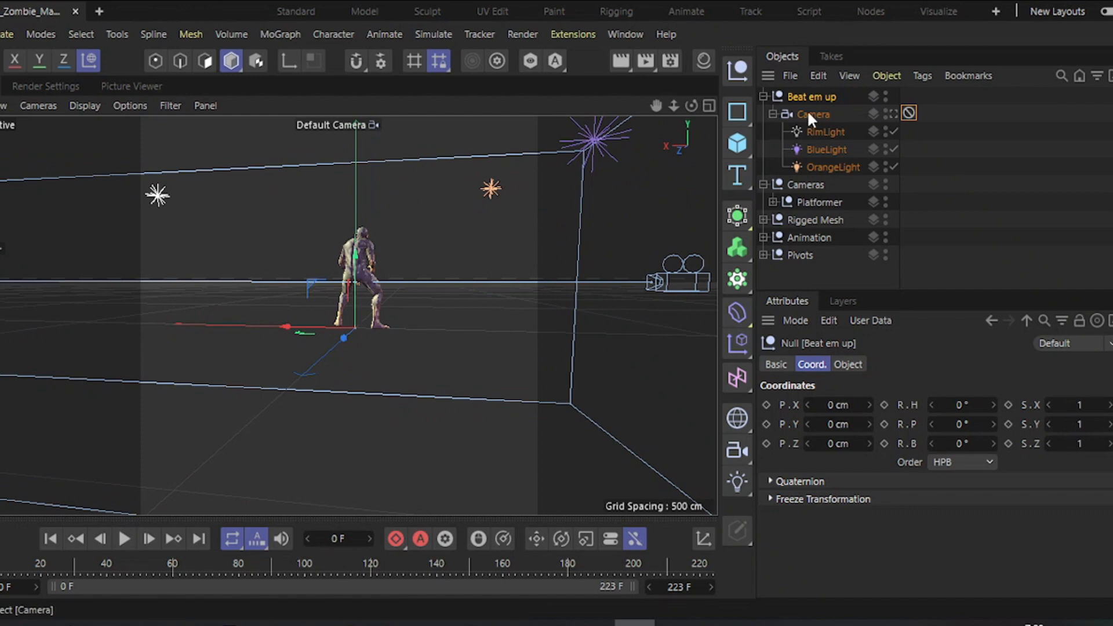
{"action": "left_click", "coordinate": [815, 114]}
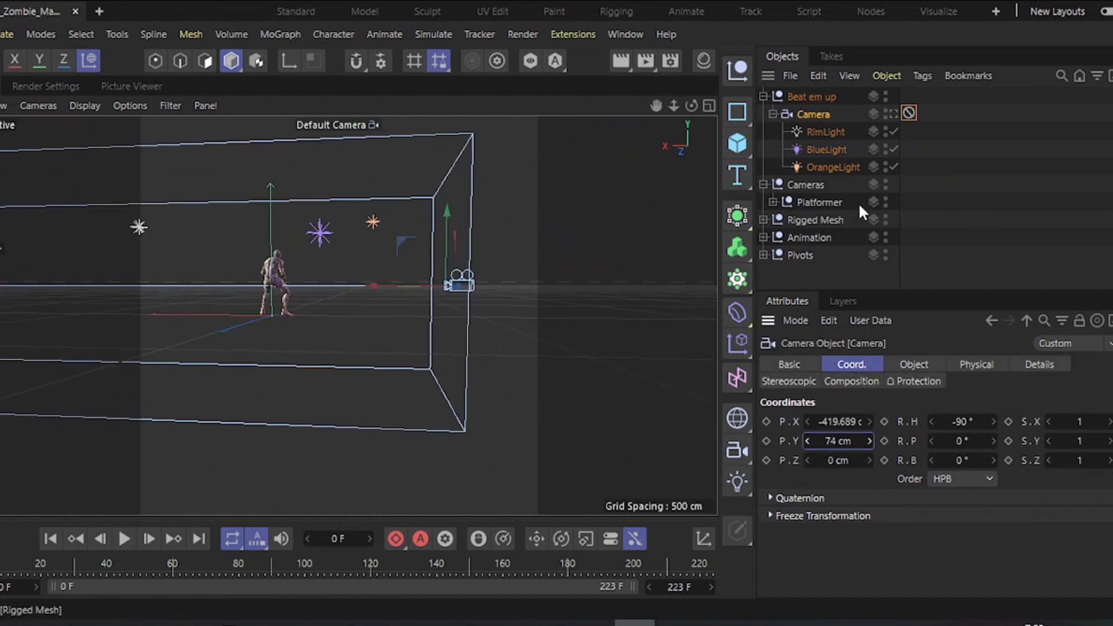
{"action": "left_click", "coordinate": [909, 113]}
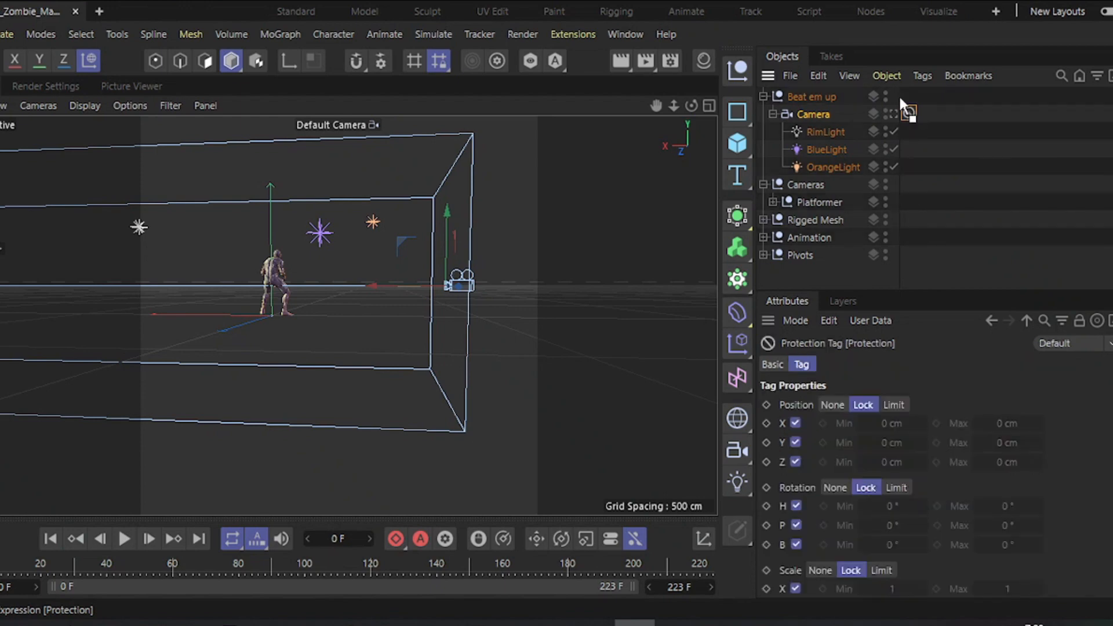
{"action": "left_click", "coordinate": [815, 115]}
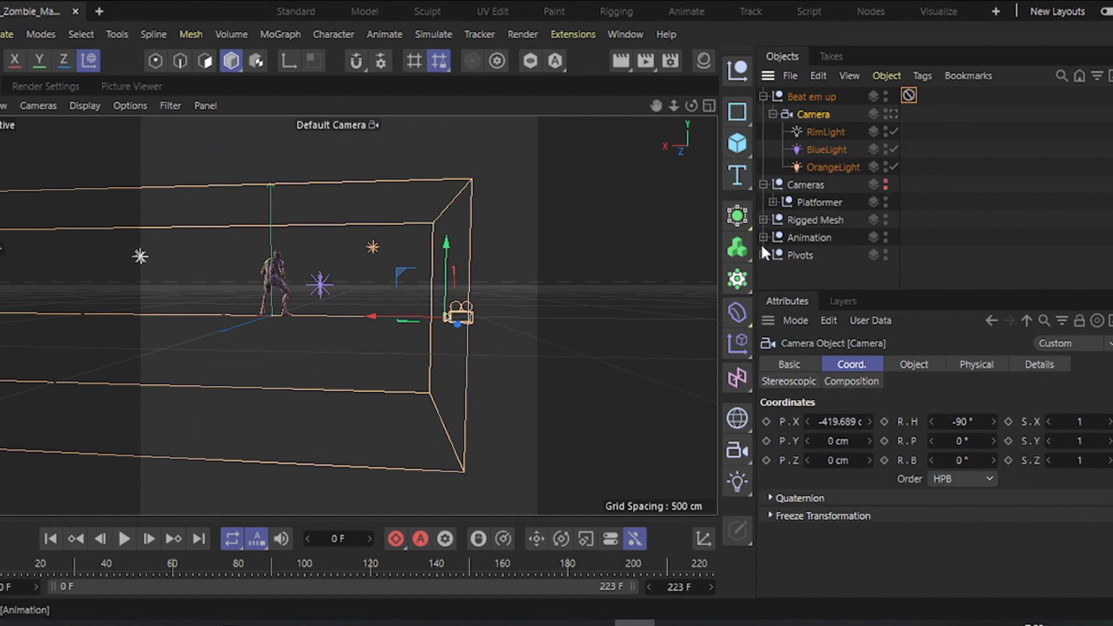
{"action": "left_click", "coordinate": [909, 114]}
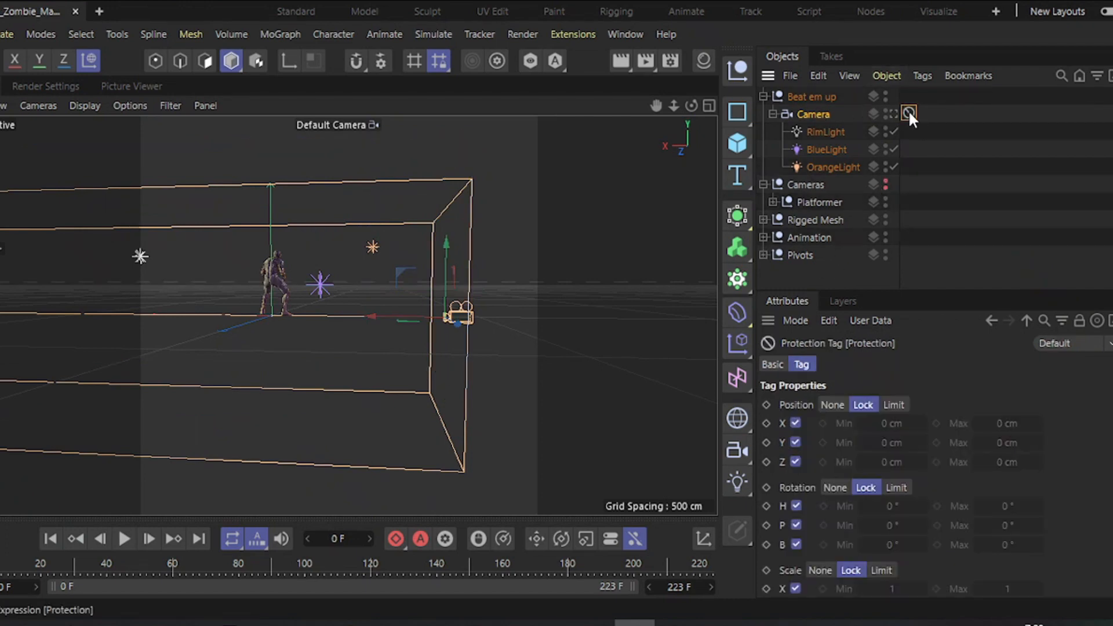
{"action": "left_click", "coordinate": [812, 96]}
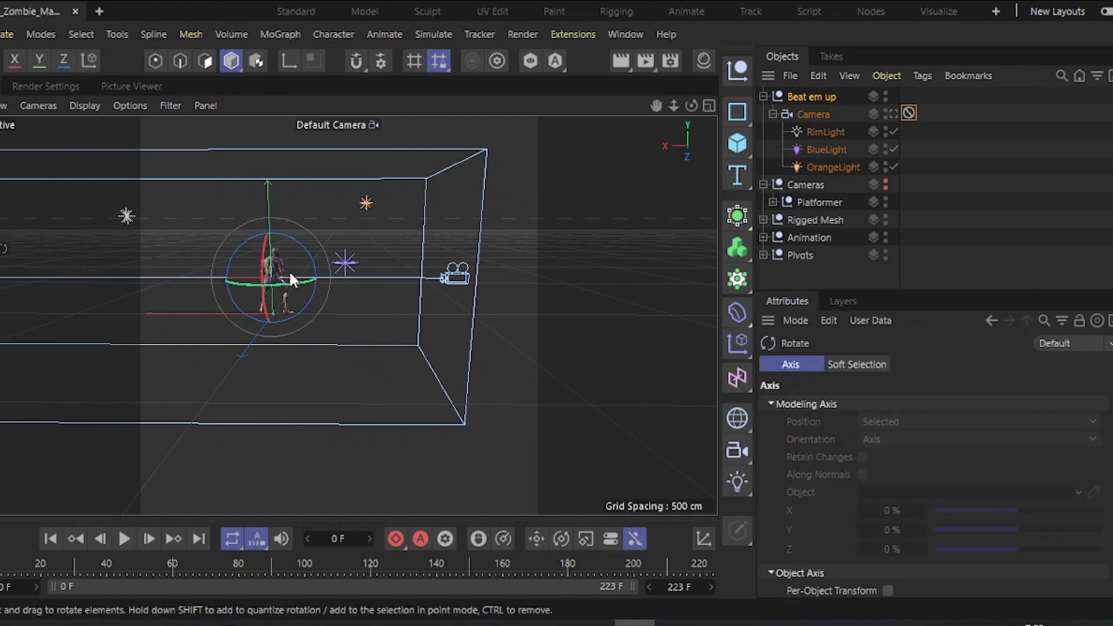
Raise the Beat em up null to P.Y 90 cm, bank it R.B 20° and look through its camera
{"action": "left_click", "coordinate": [811, 97]}
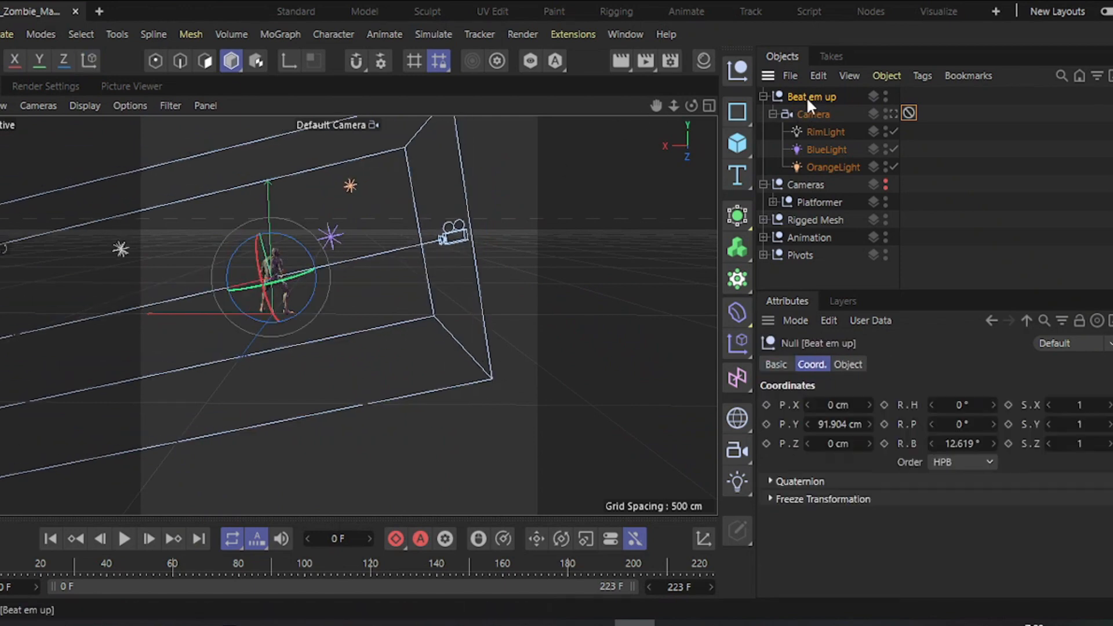
{"action": "left_click", "coordinate": [764, 96]}
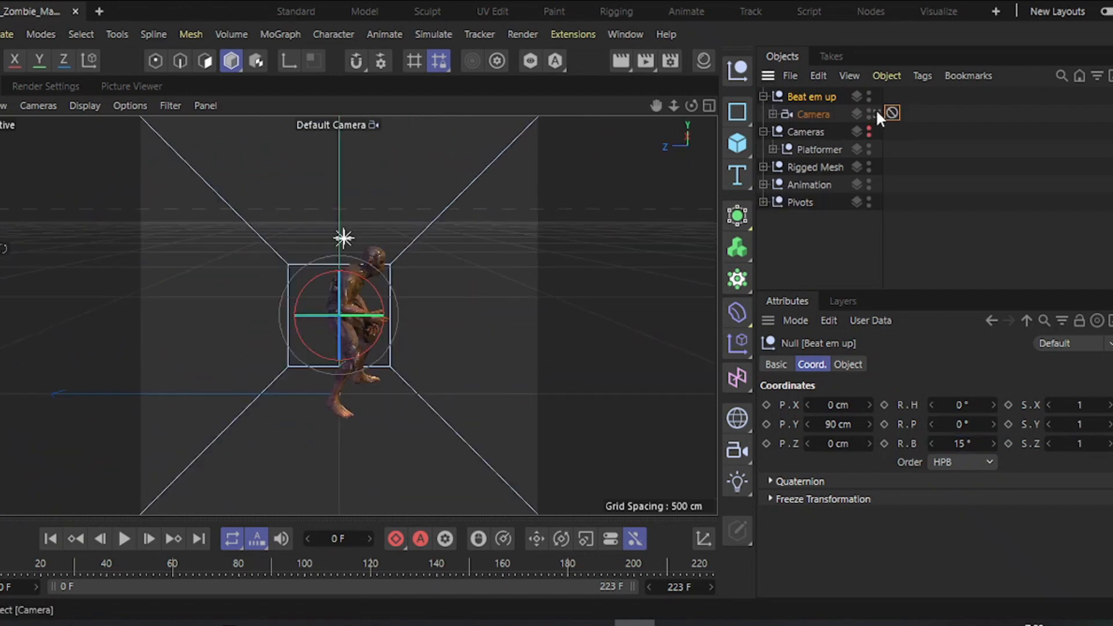
{"action": "left_click", "coordinate": [892, 112]}
{"action": "type", "text": "20"}
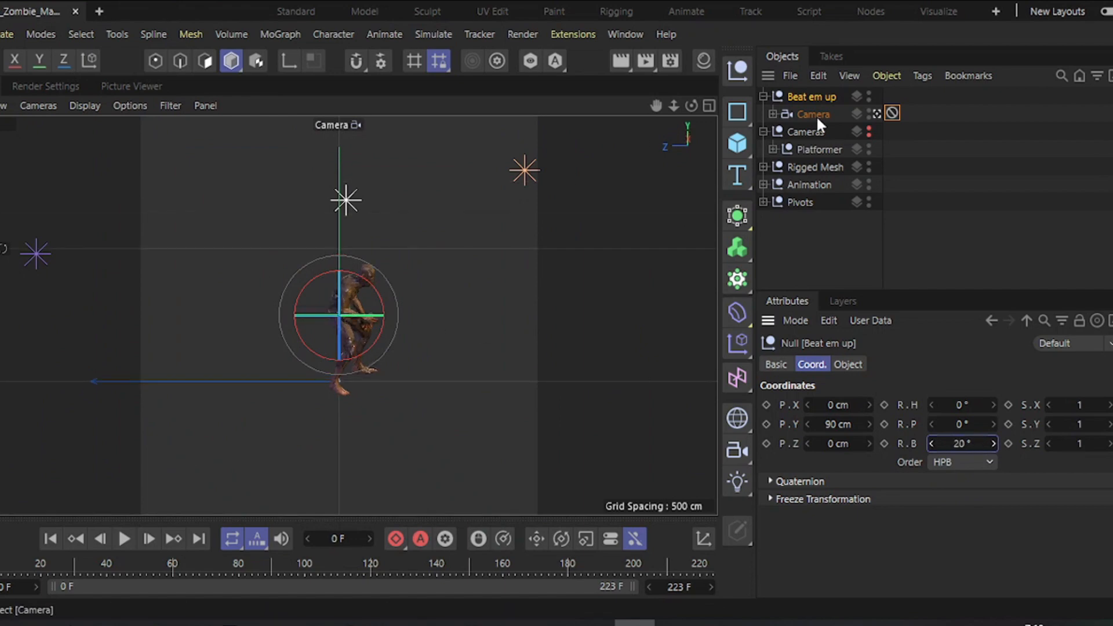
Switch the Beat em up camera's projection to Parallel
{"action": "left_click", "coordinate": [813, 114]}
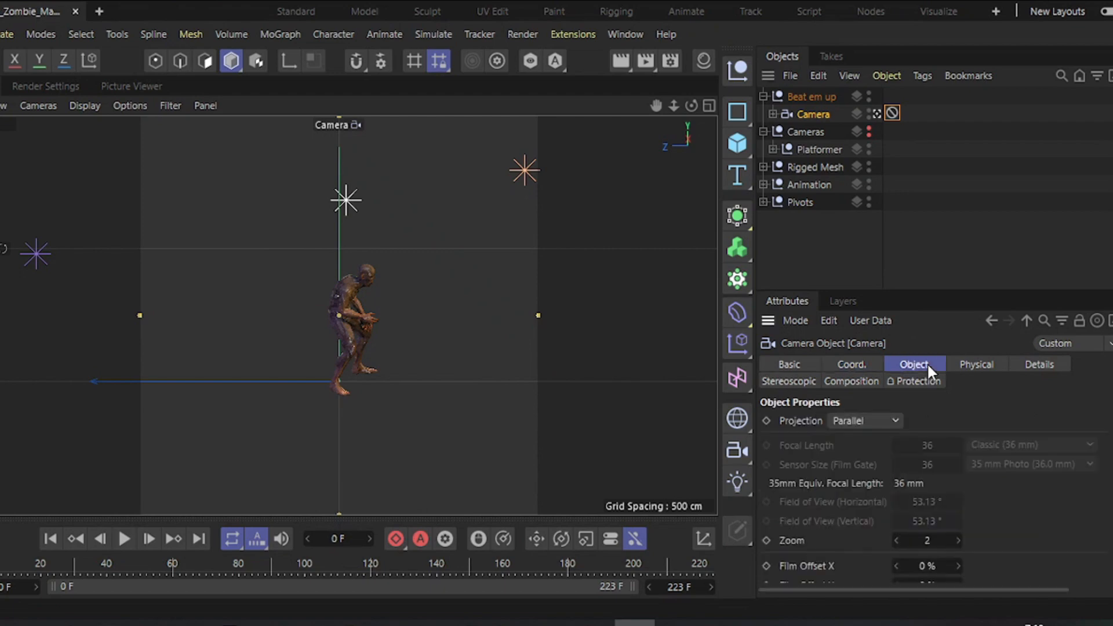
{"action": "left_click", "coordinate": [864, 419]}
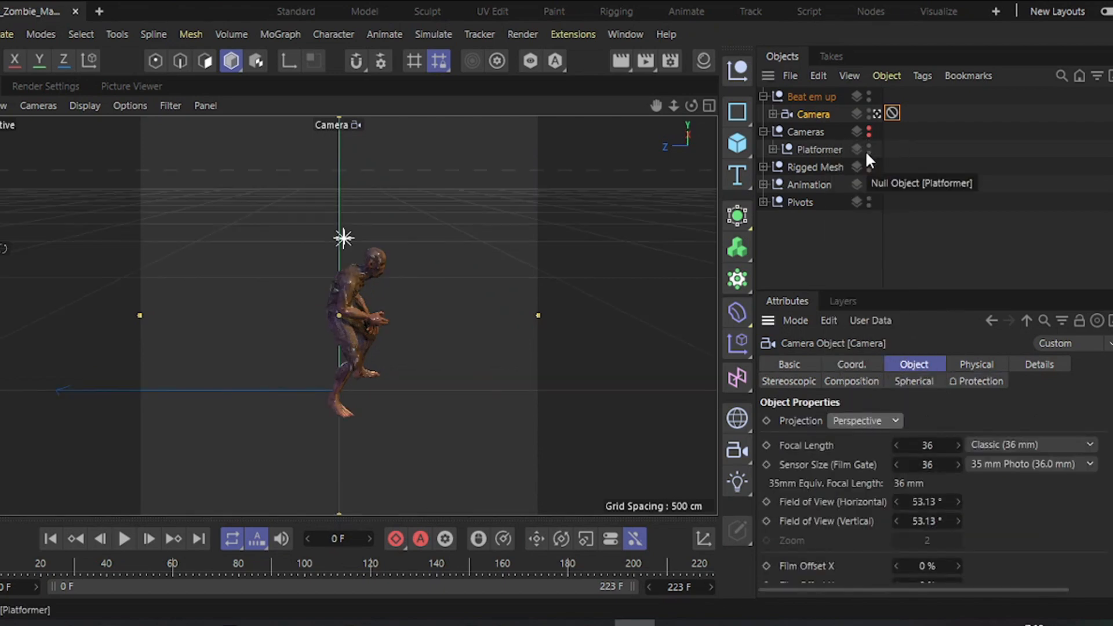
{"action": "left_click", "coordinate": [863, 420]}
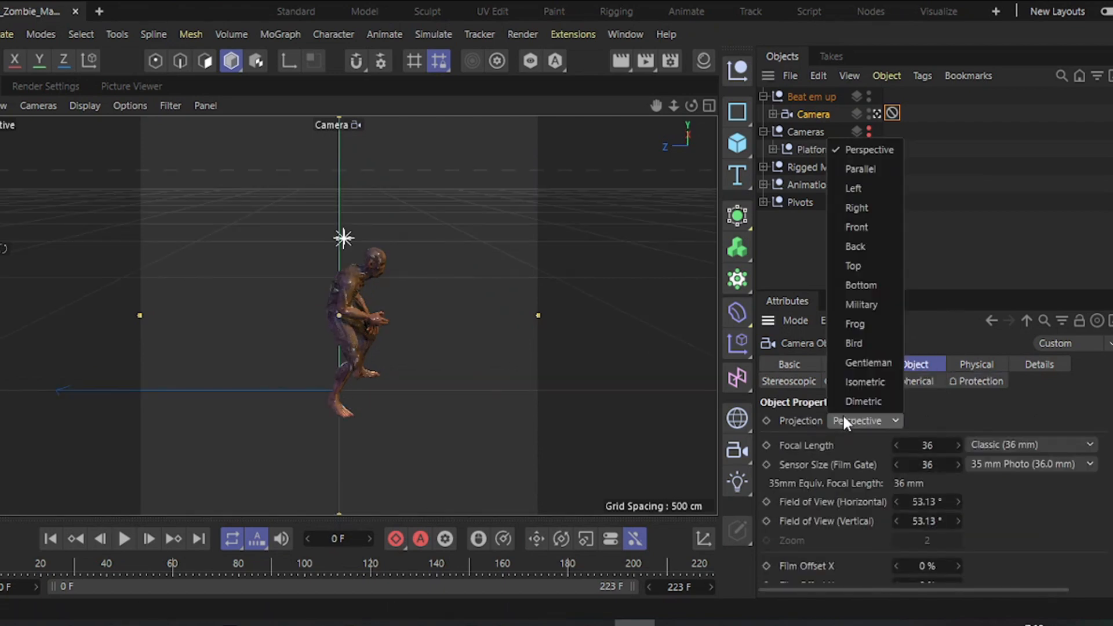
{"action": "left_click", "coordinate": [860, 169]}
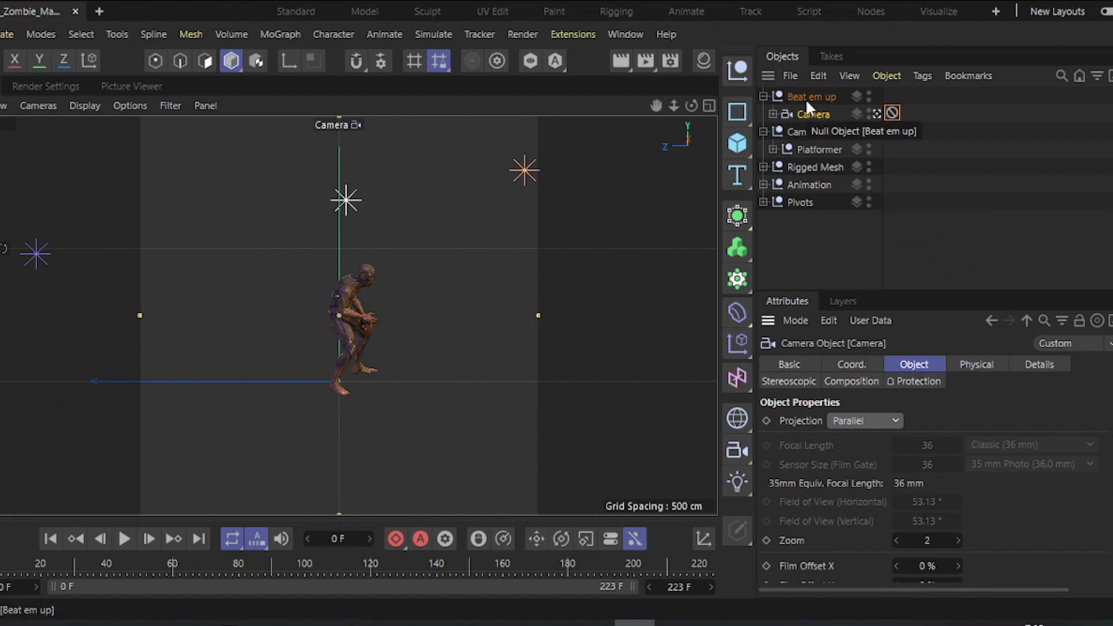
Copy Beat em up as a 'Fighting' rig with Perspective projection and R.B 0°, reviewing its camera coordinates
{"action": "left_click", "coordinate": [815, 96]}
{"action": "type", "text": "Fightin"}
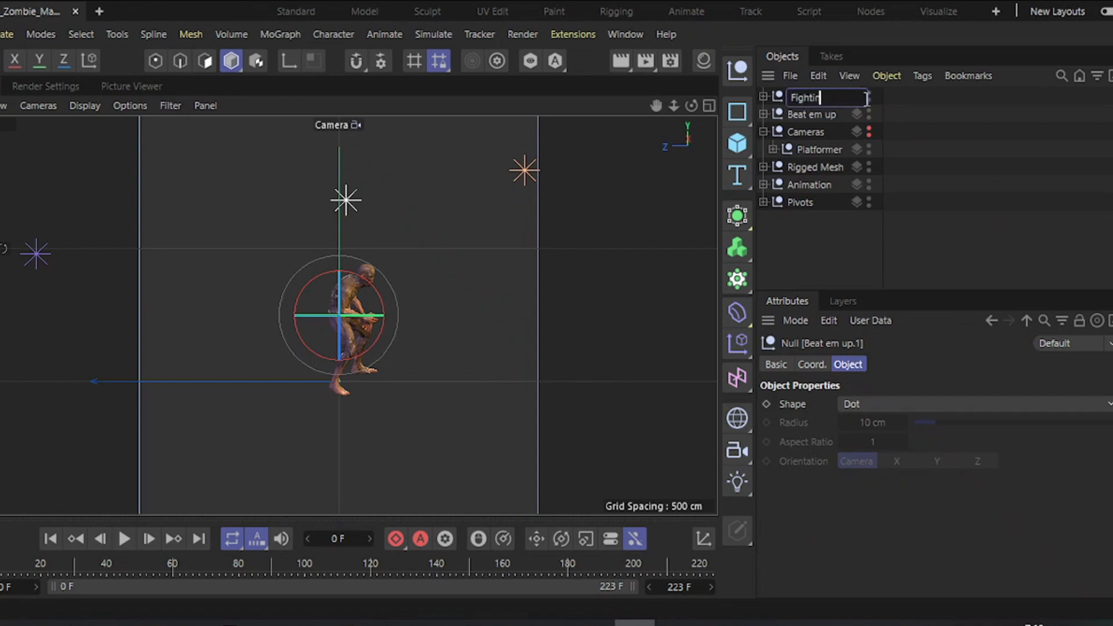
{"action": "left_click", "coordinate": [810, 364]}
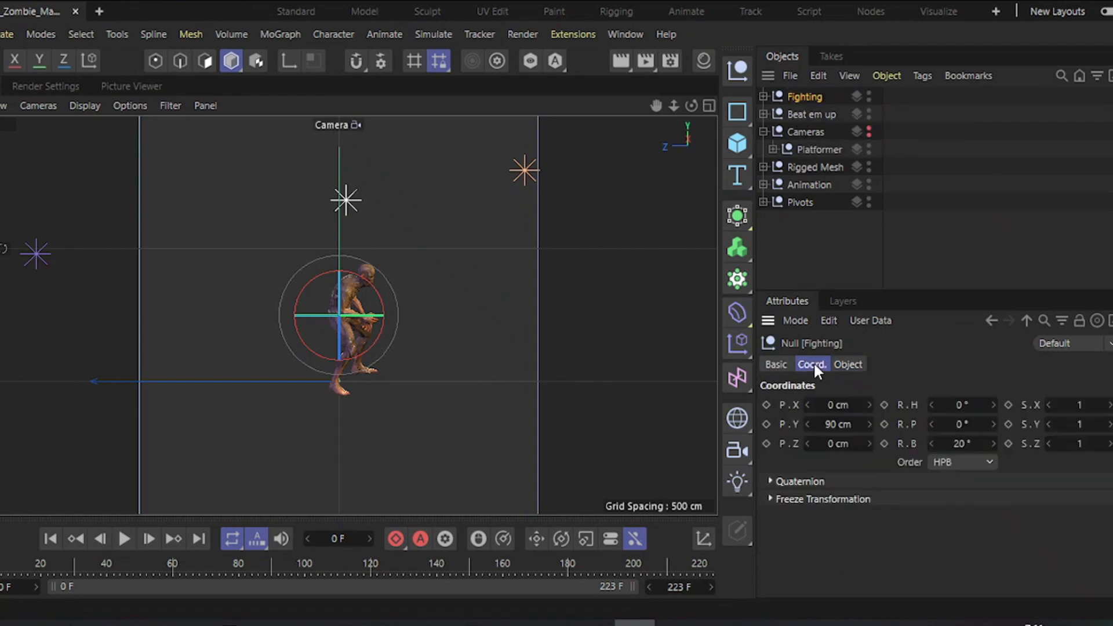
{"action": "triple_click", "coordinate": [963, 445]}
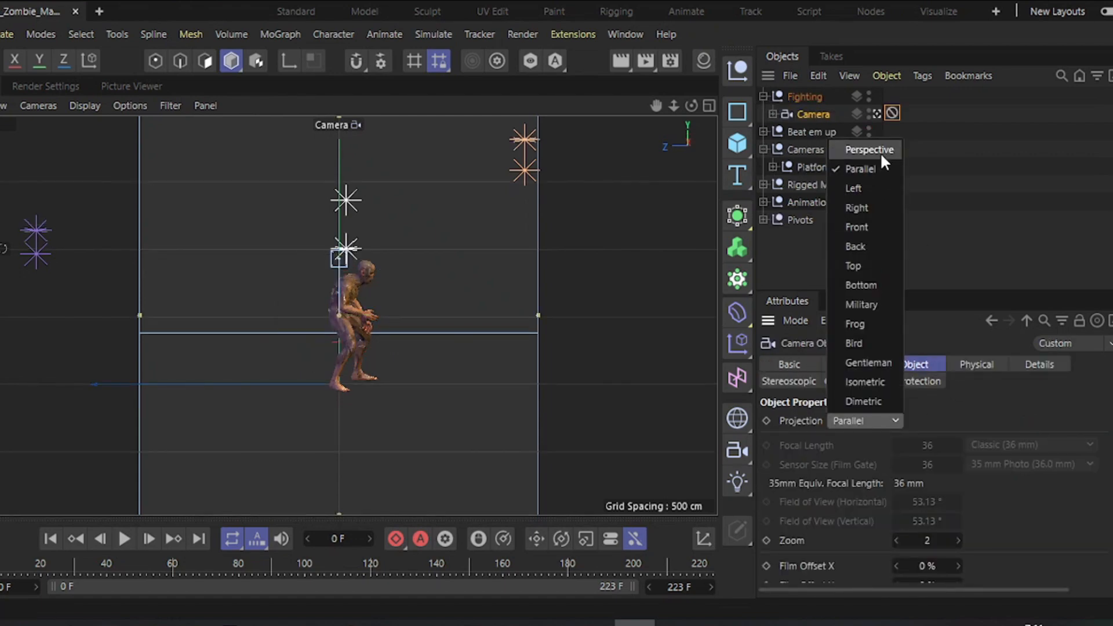
{"action": "left_click", "coordinate": [869, 149]}
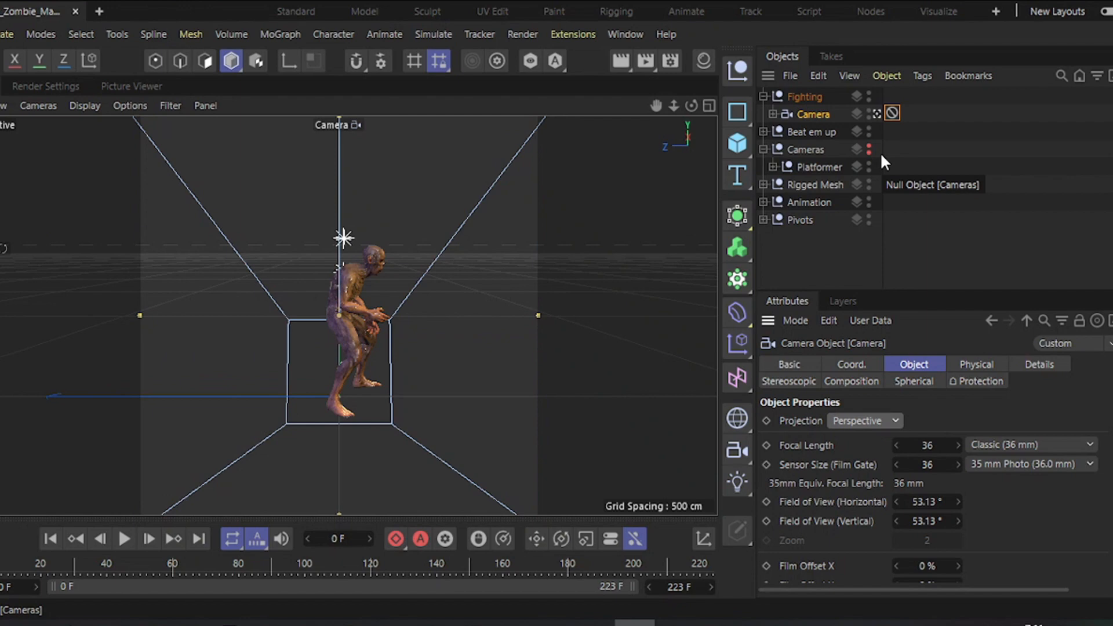
{"action": "mouse_move", "coordinate": [515, 385]}
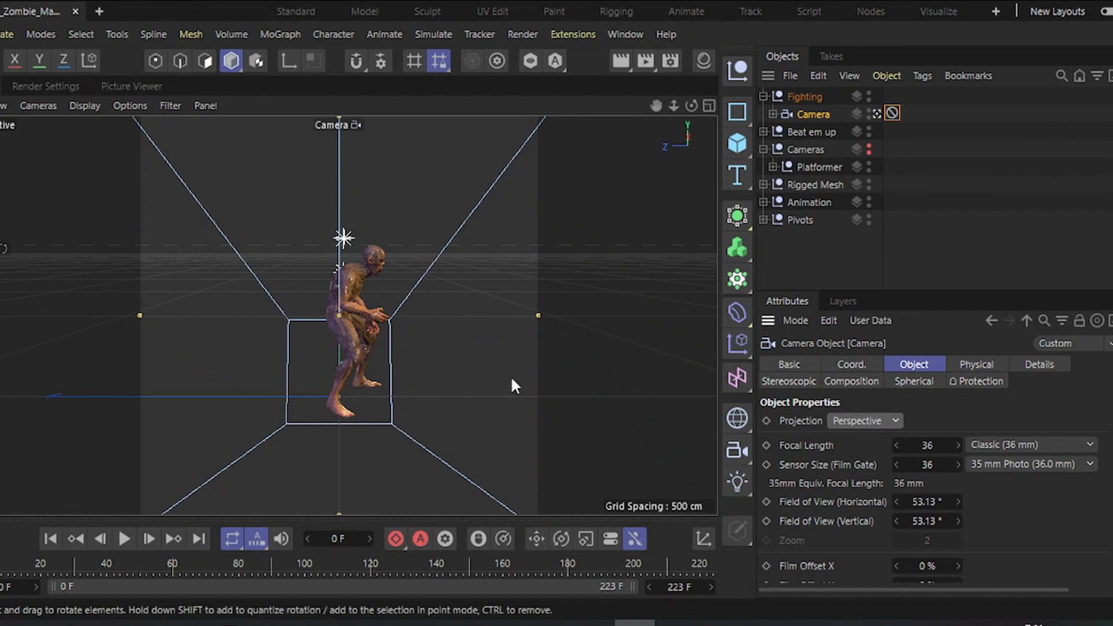
{"action": "left_click", "coordinate": [806, 97]}
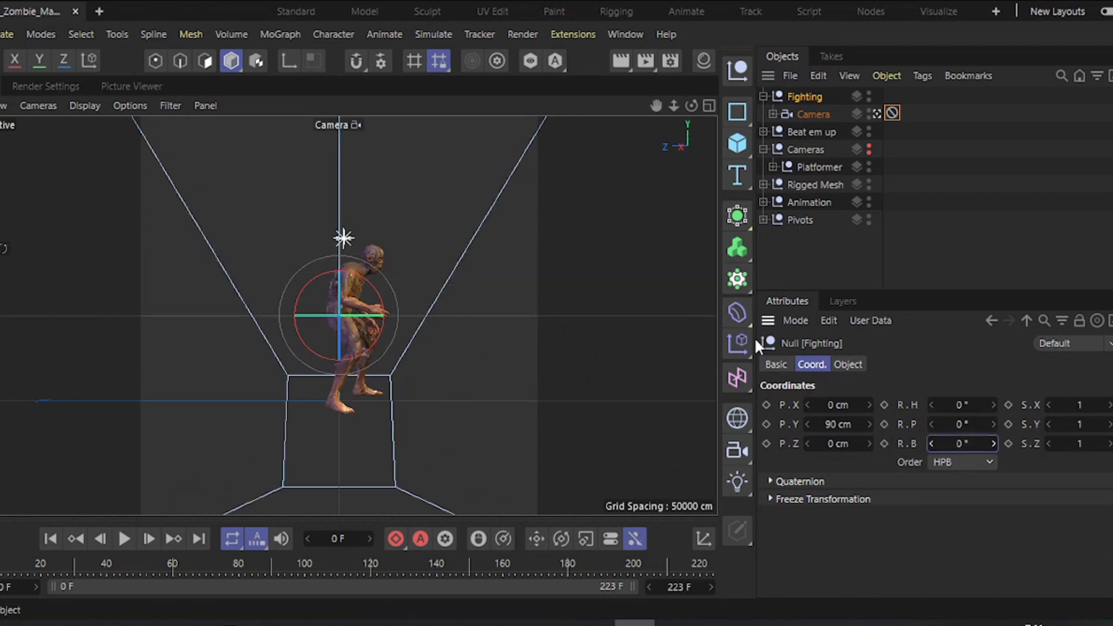
{"action": "left_click", "coordinate": [814, 114]}
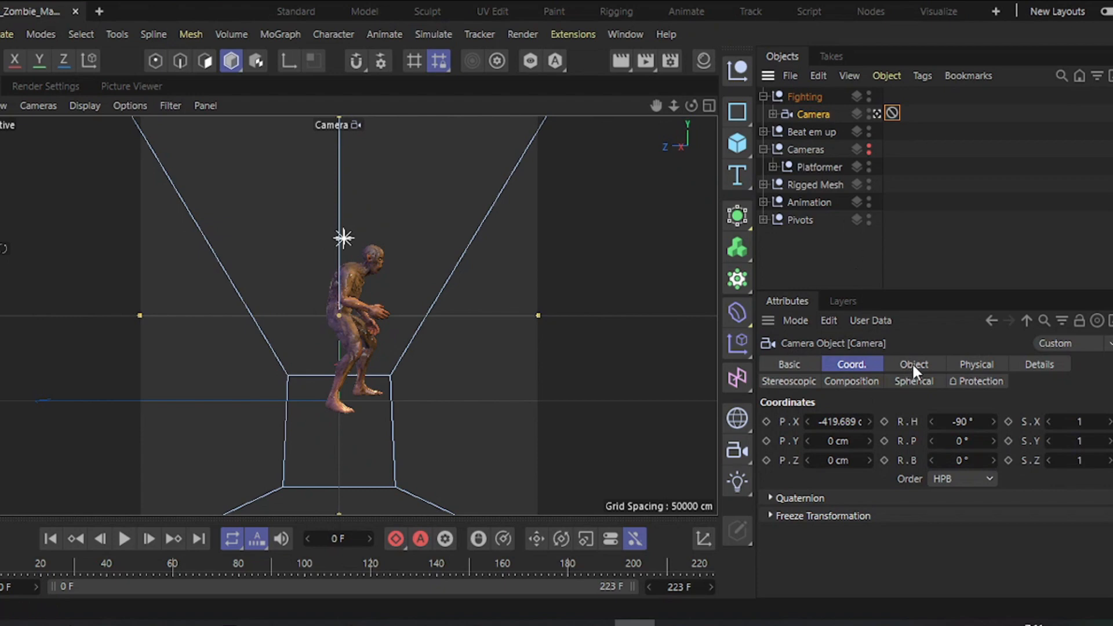
Set the Fighting camera's horizontal field of view to 10° (about 206 mm focal length) and show four views
{"action": "left_click", "coordinate": [915, 364]}
{"action": "type", "text": "10"}
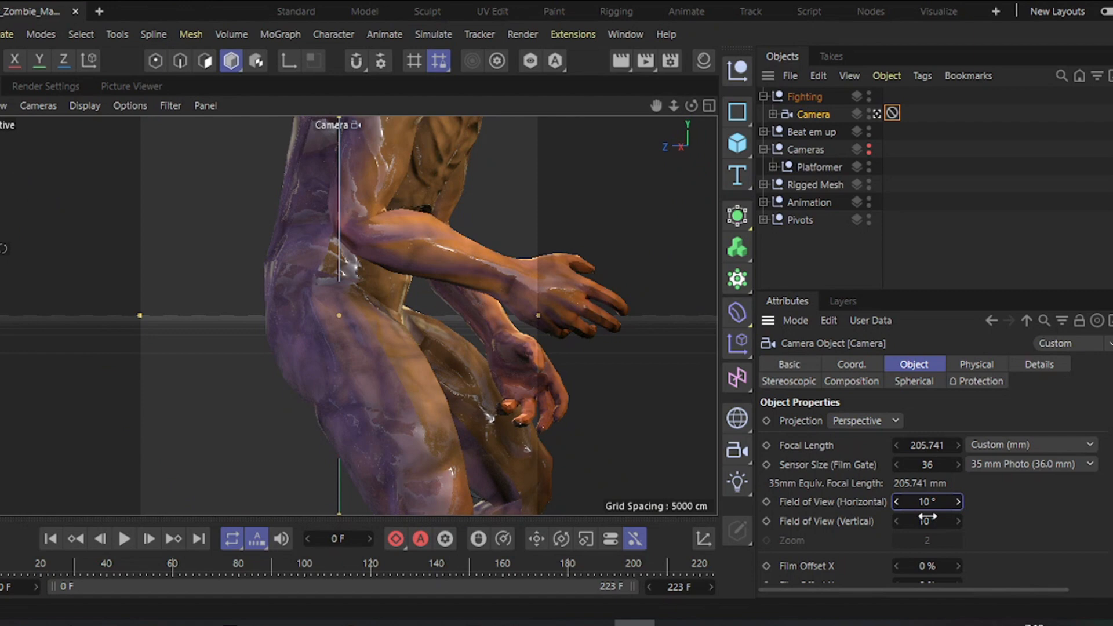
{"action": "mouse_move", "coordinate": [831, 133]}
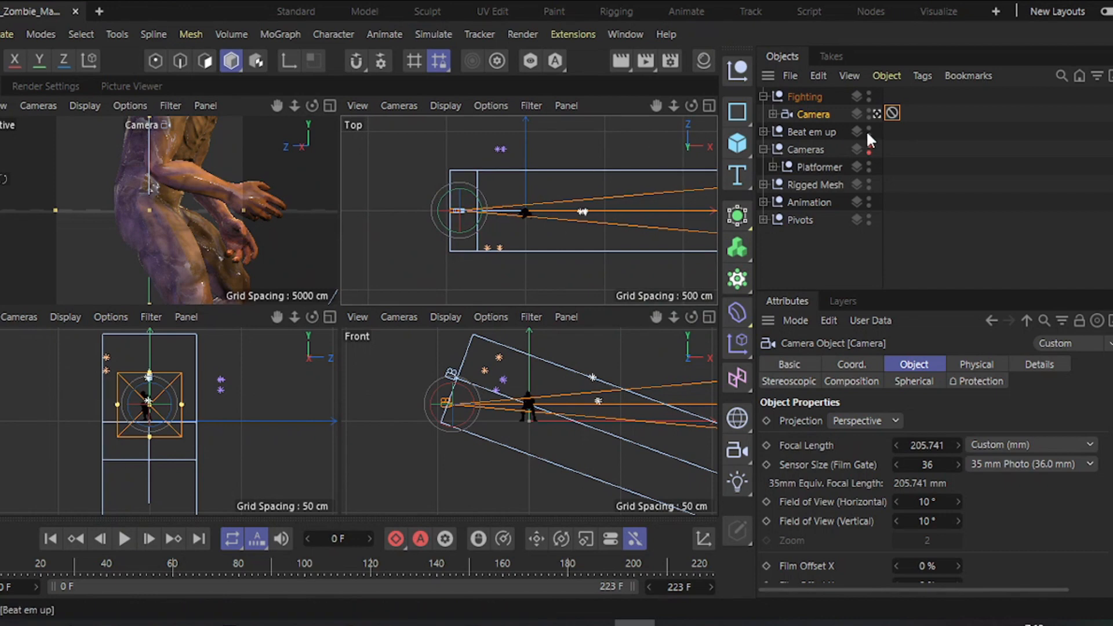
{"action": "left_click", "coordinate": [852, 364]}
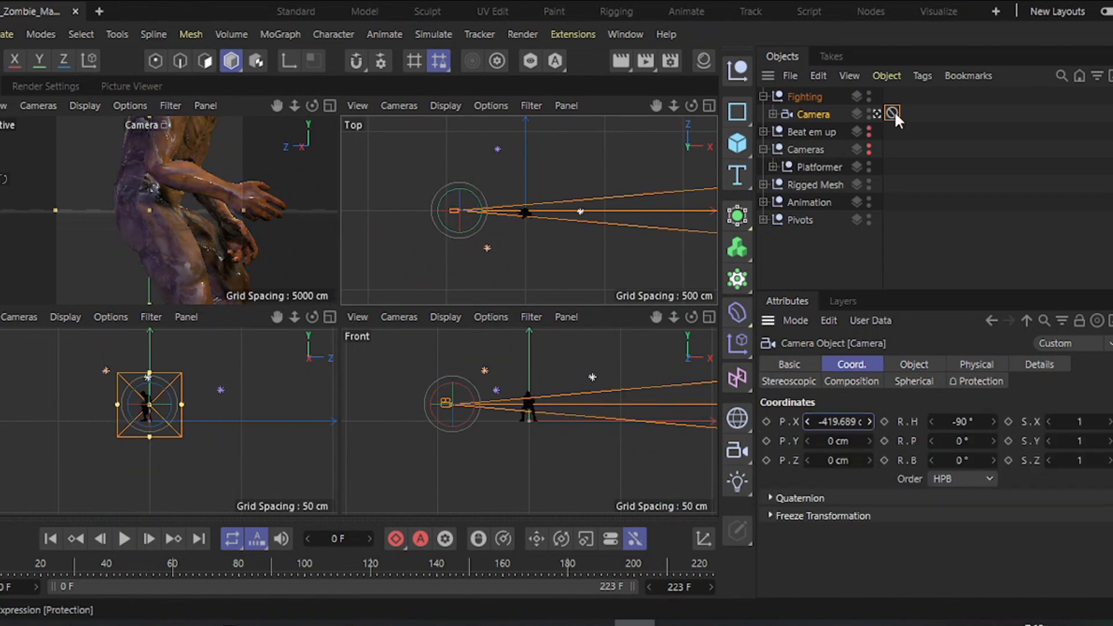
Give the Fighting rig a 5° bank tilt, collapse it and Ctrl-drag a duplicate named Fighting.1
{"action": "left_click", "coordinate": [892, 113]}
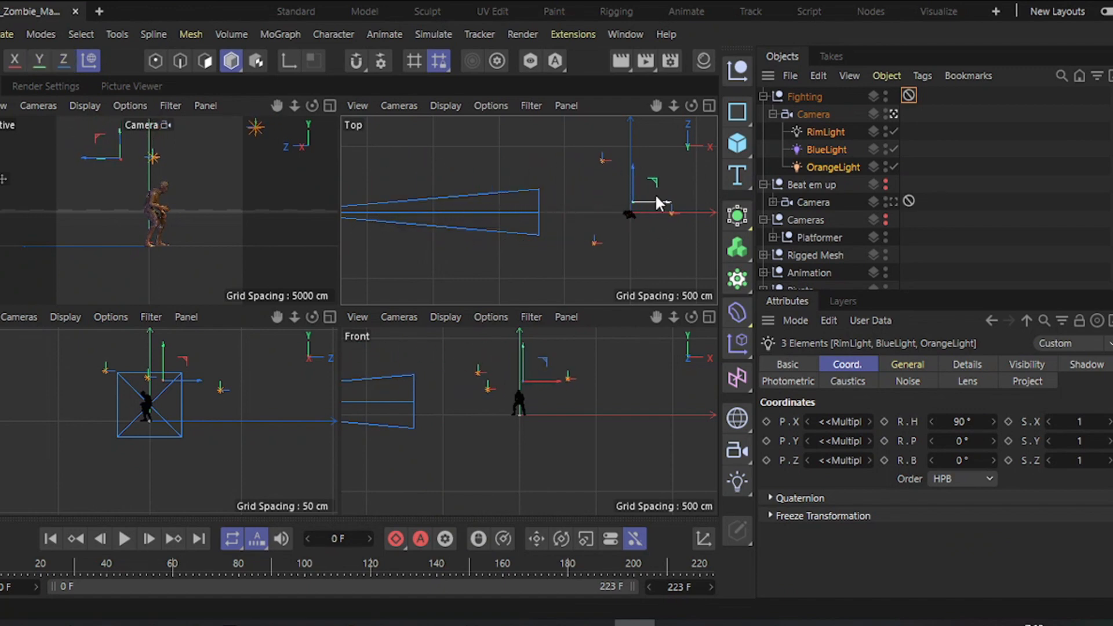
{"action": "left_click", "coordinate": [805, 96]}
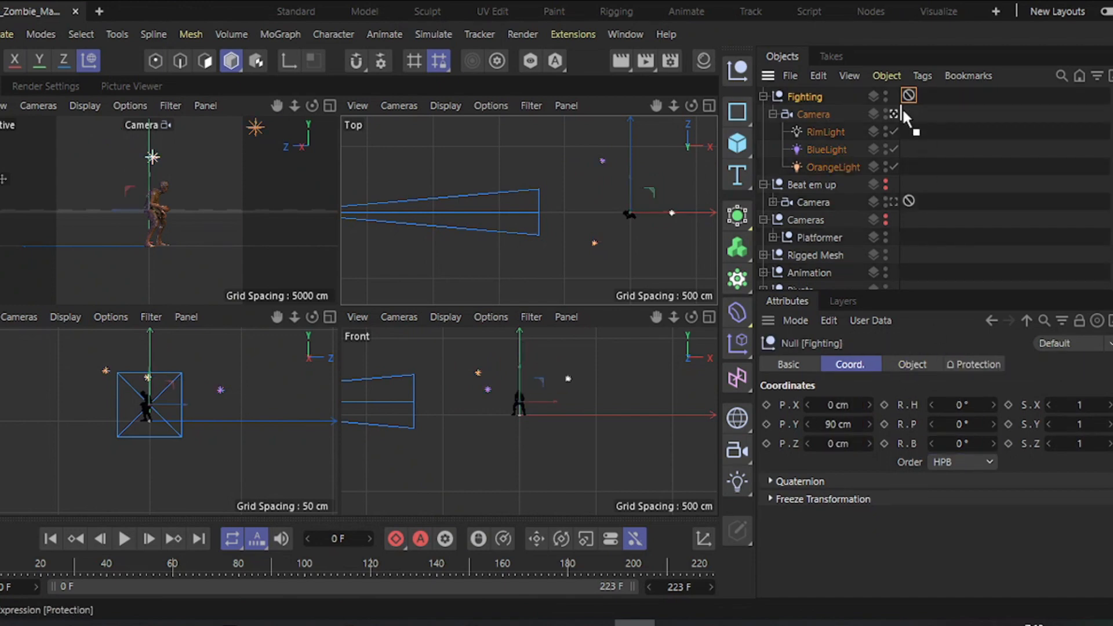
{"action": "left_click", "coordinate": [814, 113]}
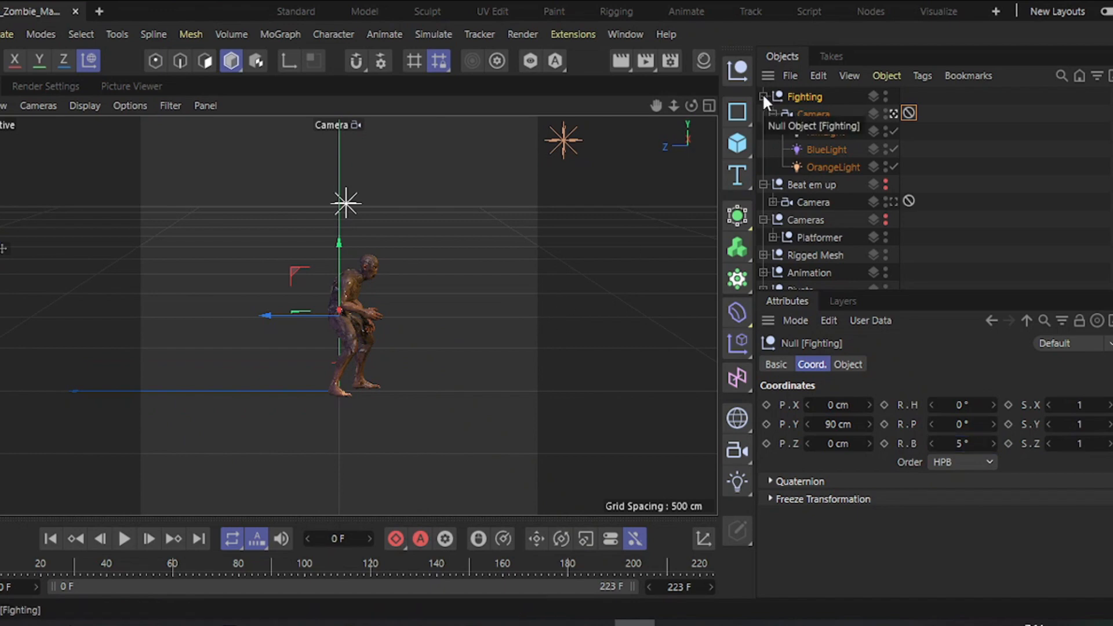
{"action": "left_click", "coordinate": [765, 97]}
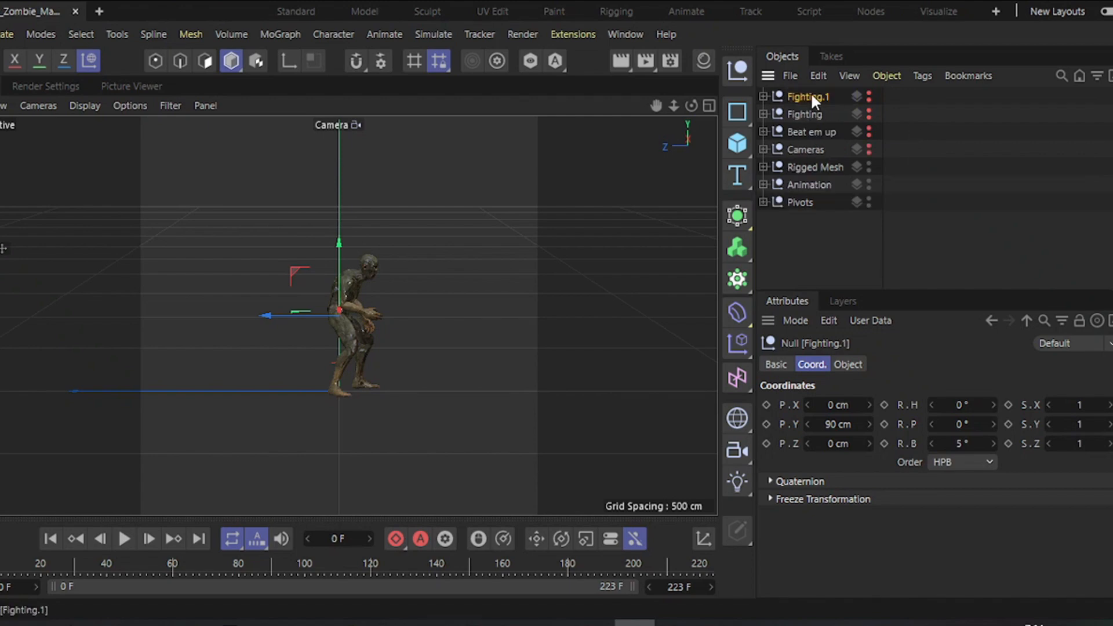
Rename Fighting.1 to Top-Down at R.B 20° and place its camera inside a child null named 1-East
{"action": "left_click", "coordinate": [811, 114]}
{"action": "type", "text": "Top-Down"}
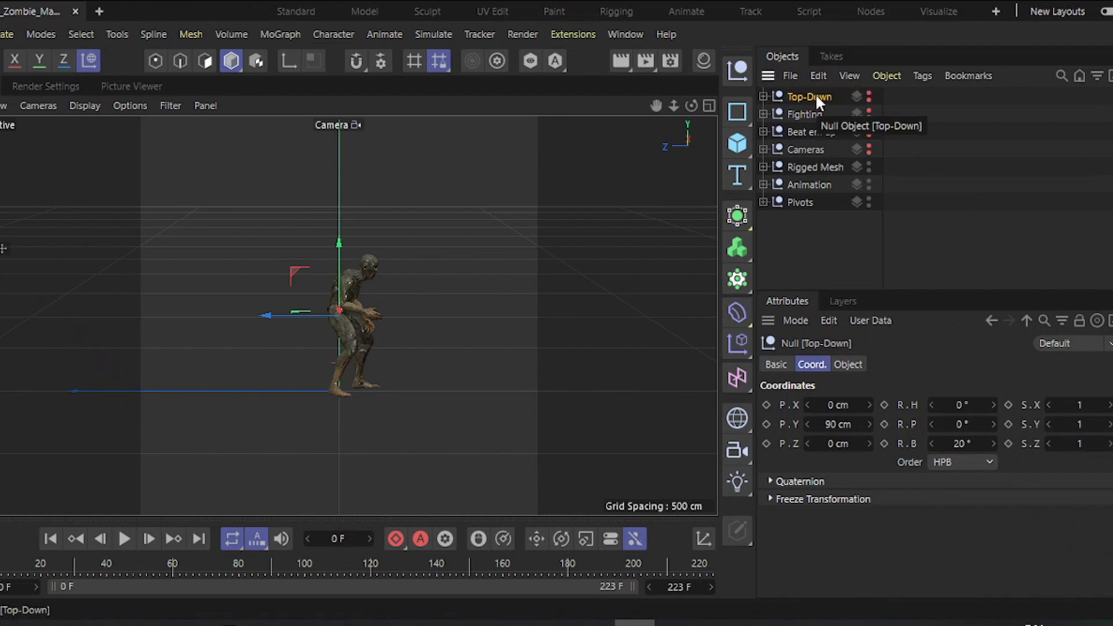
{"action": "left_click", "coordinate": [765, 97]}
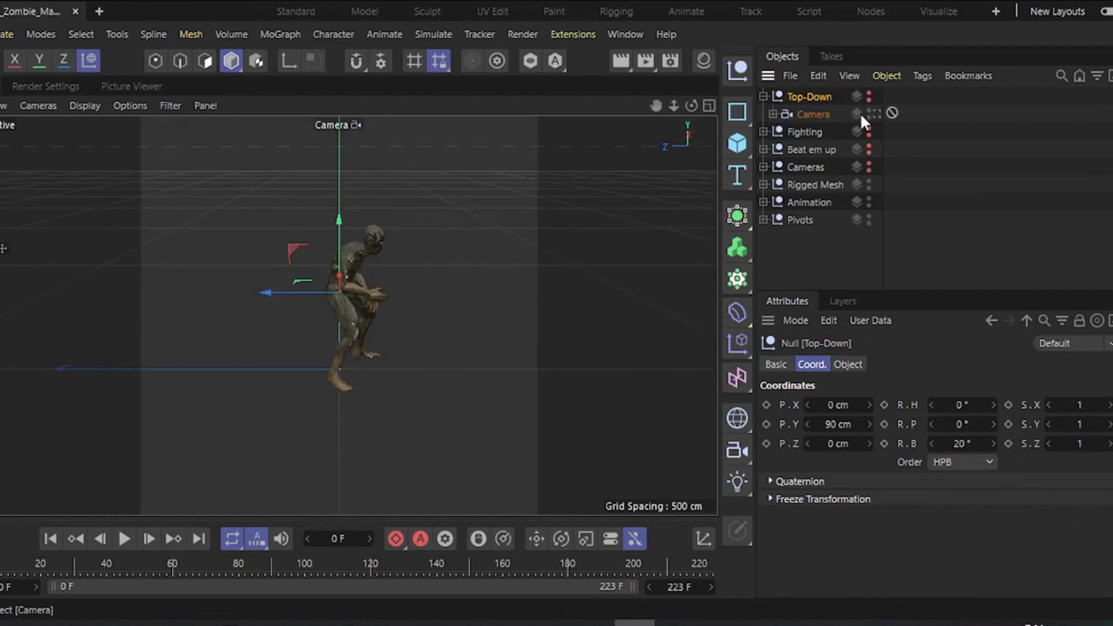
{"action": "left_click", "coordinate": [814, 115]}
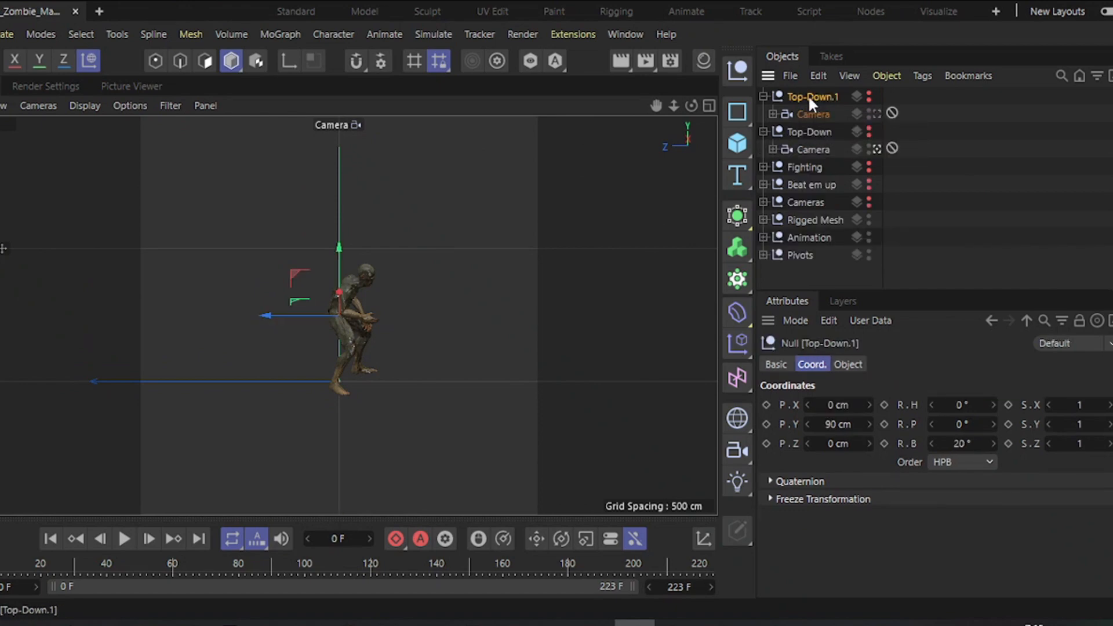
{"action": "left_click", "coordinate": [764, 96]}
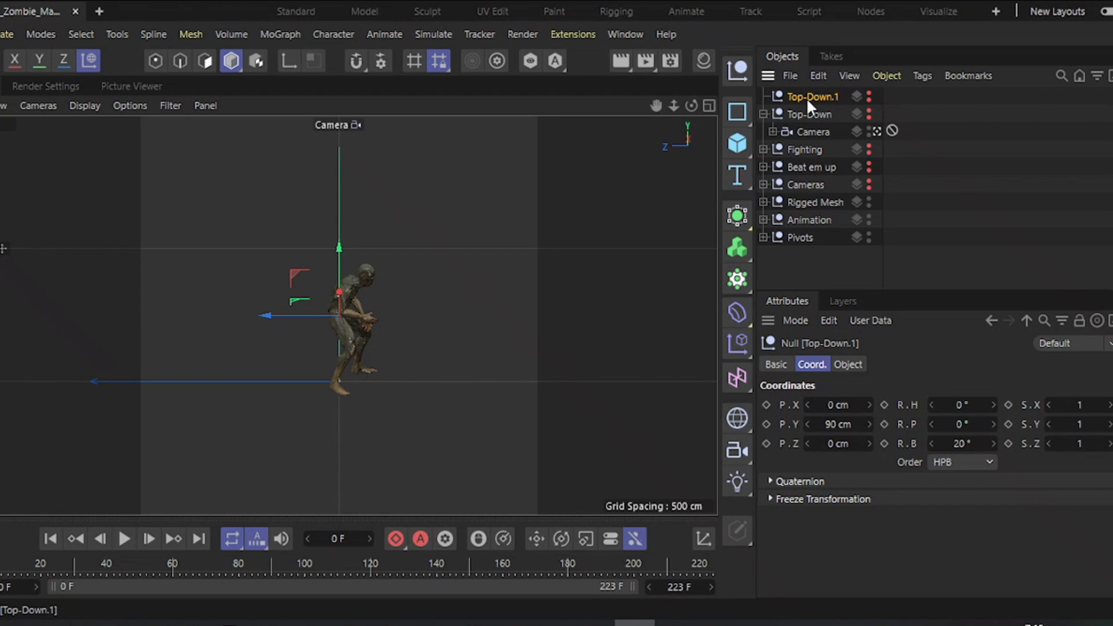
{"action": "double_click", "coordinate": [814, 97]}
{"action": "type", "text": "1-East"}
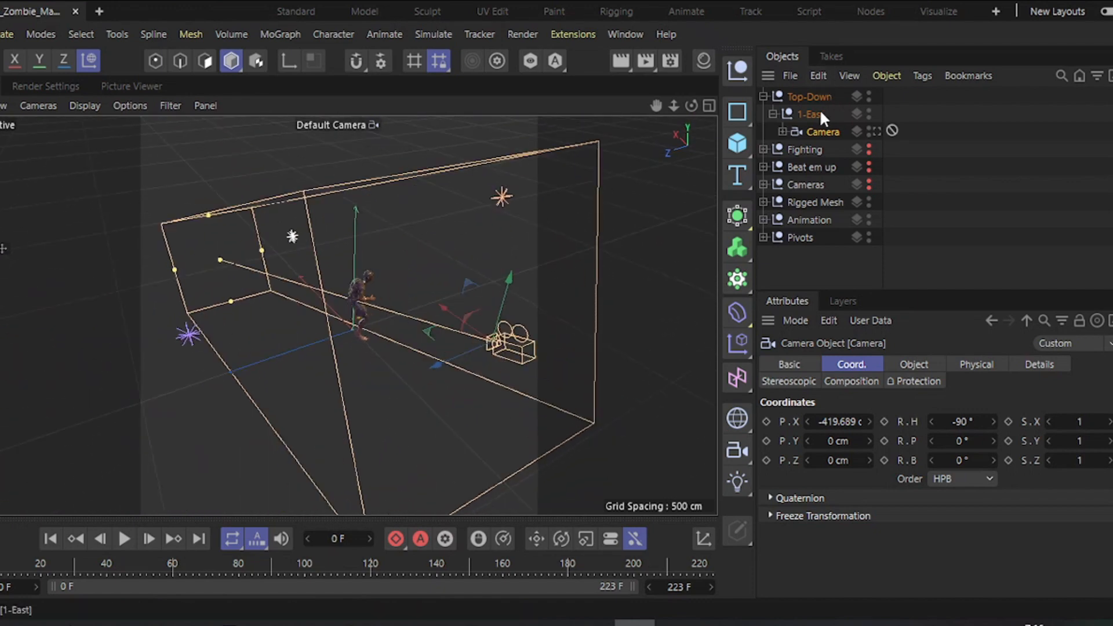
Nest RimLight, BlueLight and OrangeLight under the 1-East camera, tilt Top-Down to 45° and view through East
{"action": "left_click", "coordinate": [89, 61]}
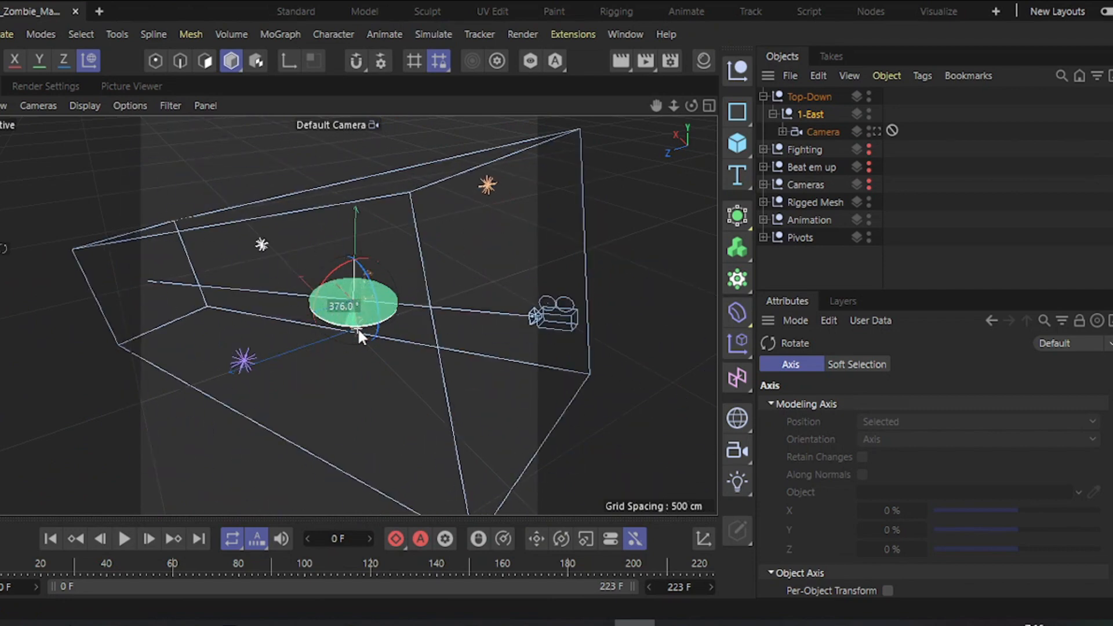
{"action": "left_click", "coordinate": [784, 131]}
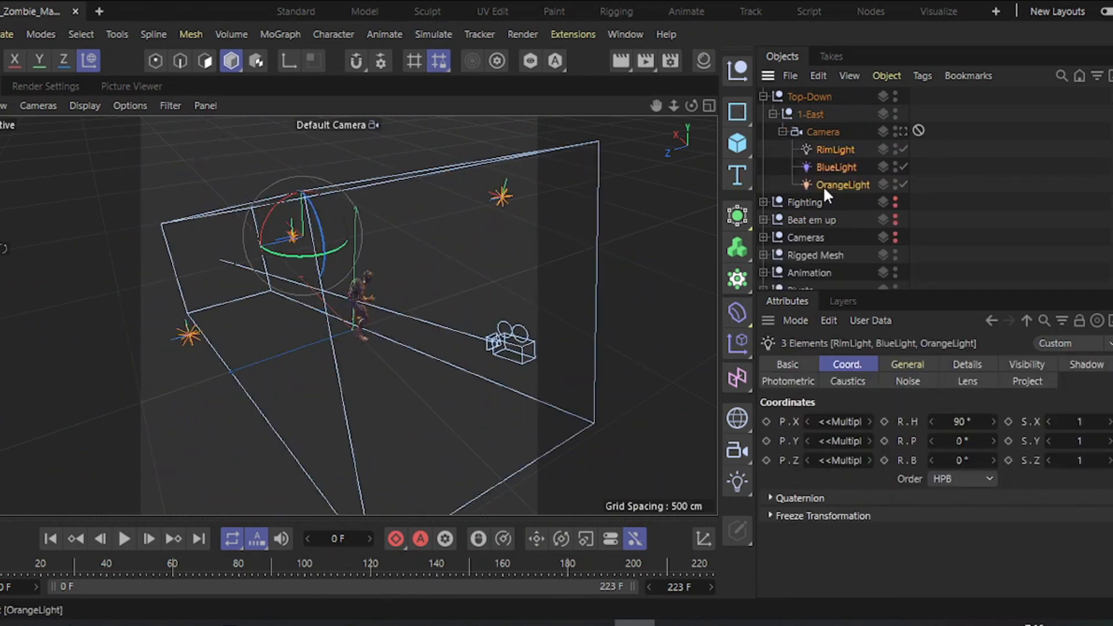
{"action": "left_click", "coordinate": [810, 96]}
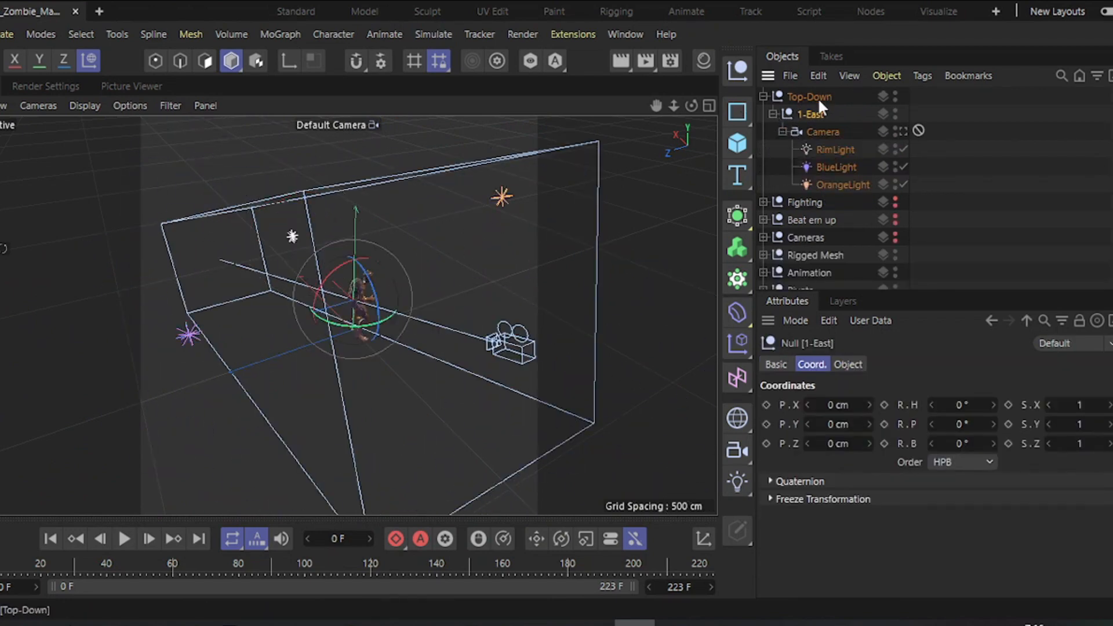
{"action": "left_click", "coordinate": [809, 96]}
{"action": "type", "text": "45"}
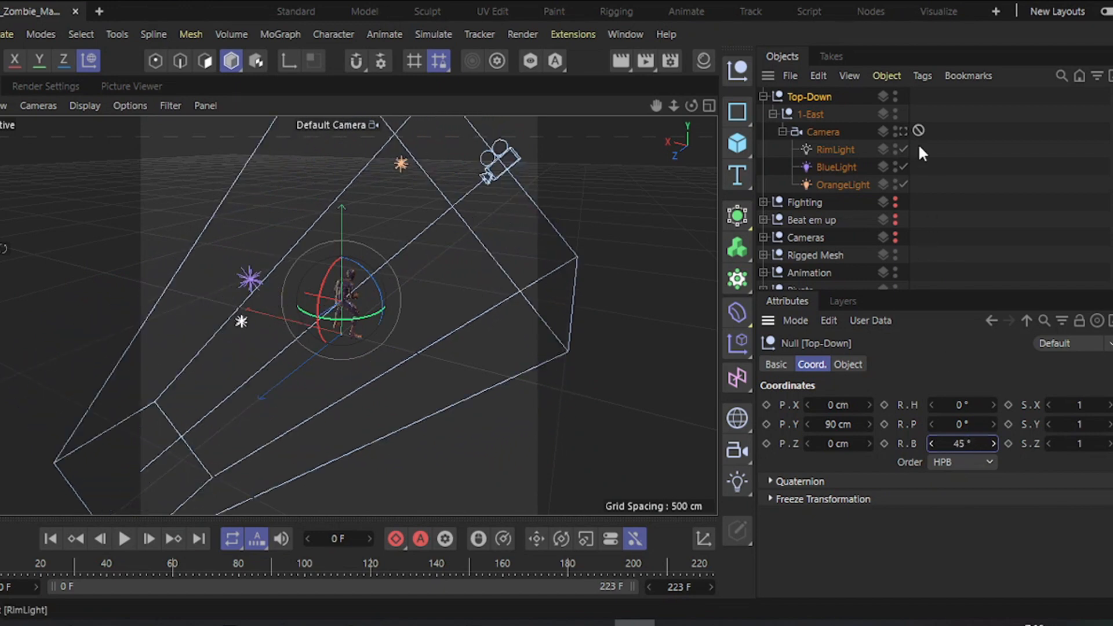
{"action": "left_click", "coordinate": [917, 133]}
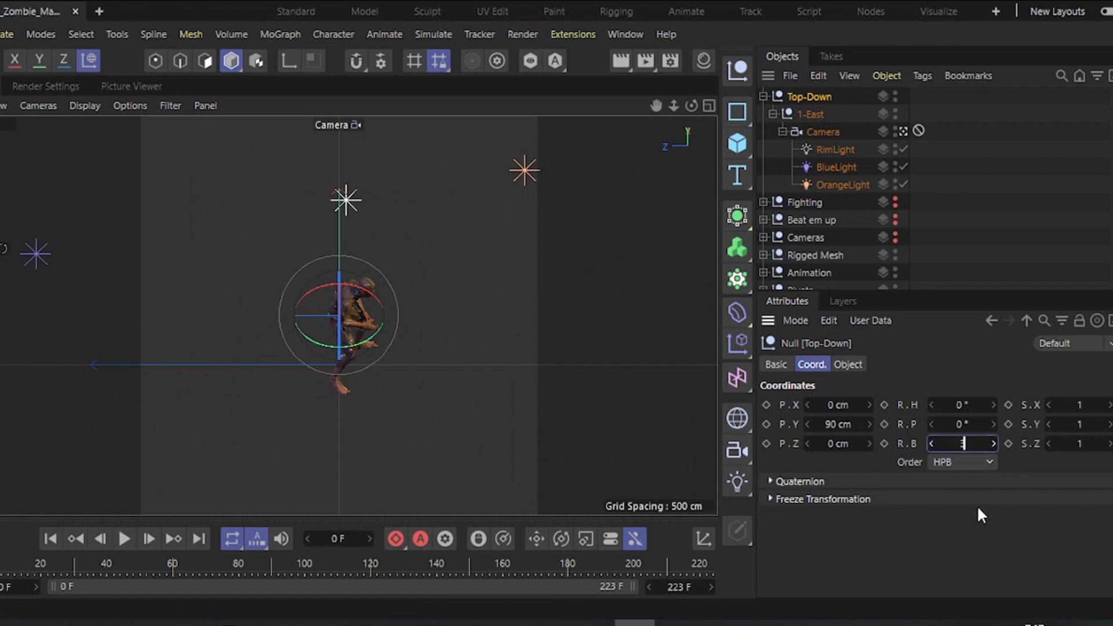
{"action": "type", "text": "20"}
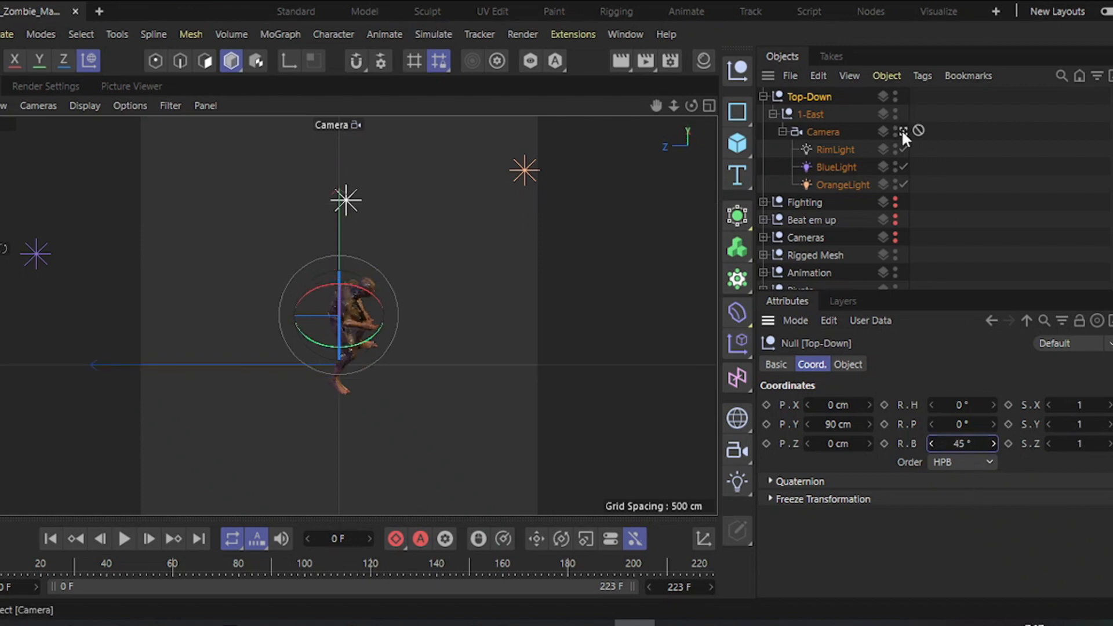
Ctrl-drag 1-East into copies renamed 2-SouthEast through 8-NorthEast (e.g. 5-West), each rotated 45° further
{"action": "left_click", "coordinate": [809, 115]}
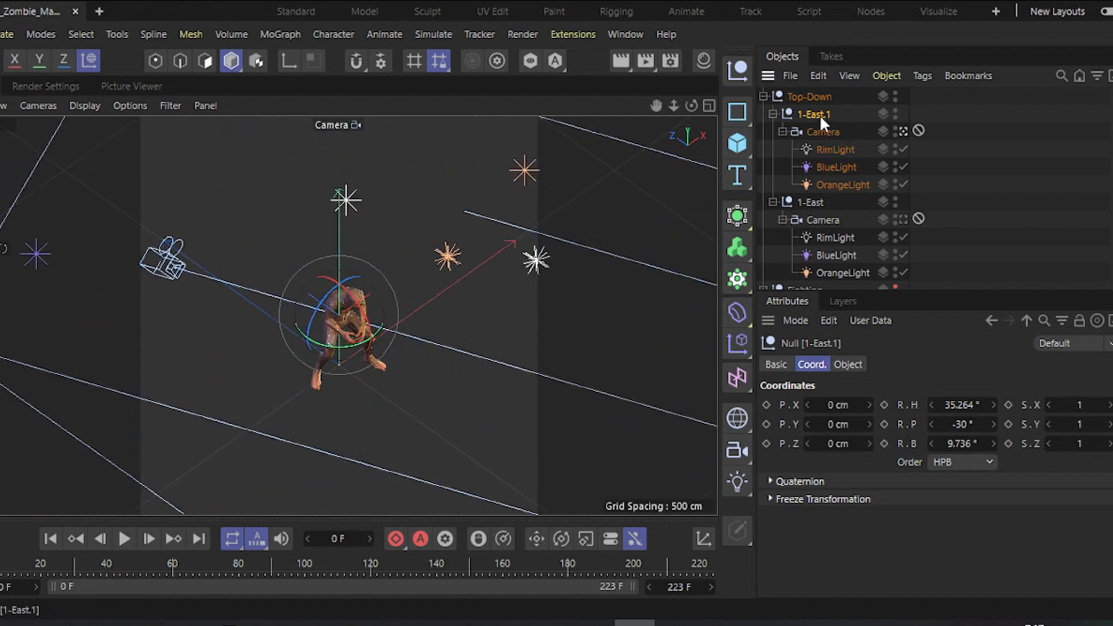
{"action": "double_click", "coordinate": [813, 115]}
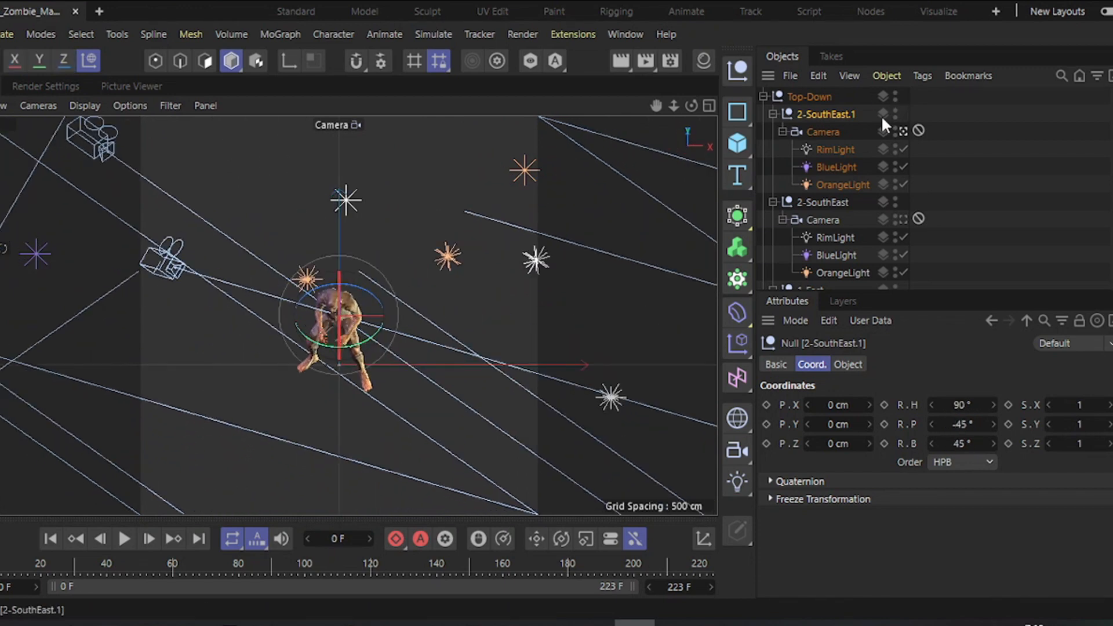
{"action": "double_click", "coordinate": [826, 114]}
{"action": "type", "text": "4-SouthW"}
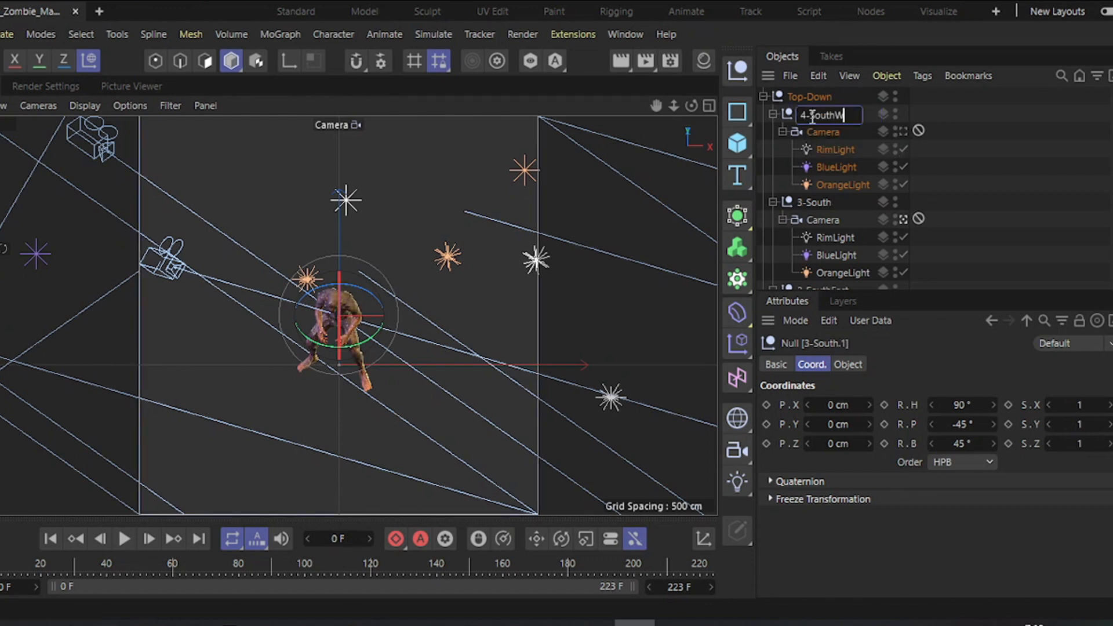
{"action": "type", "text": "5-West"}
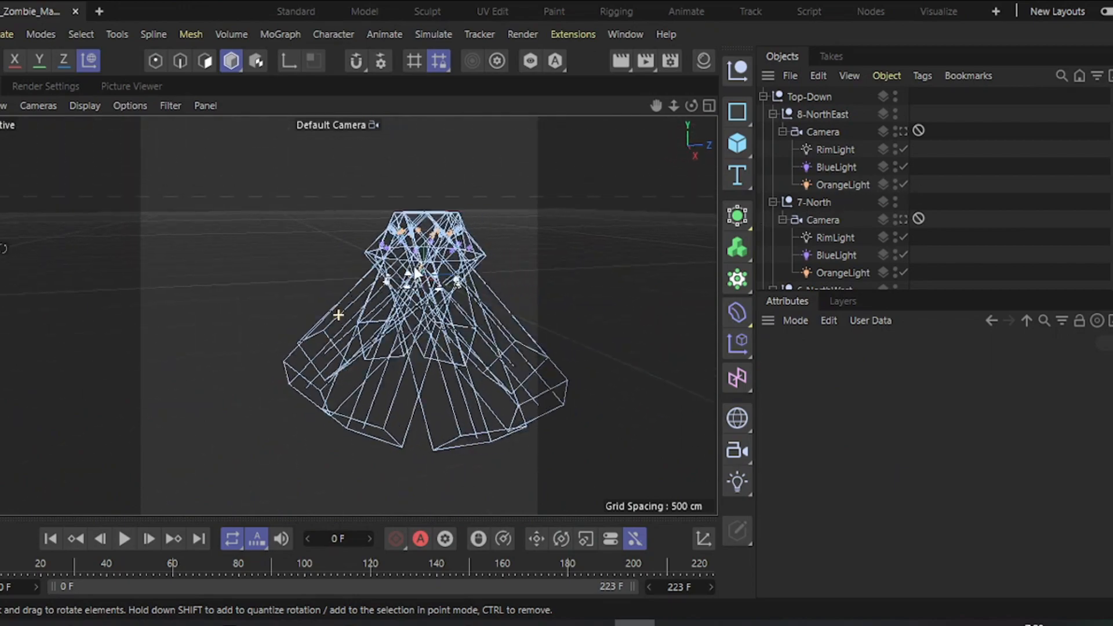
{"action": "left_click", "coordinate": [824, 131]}
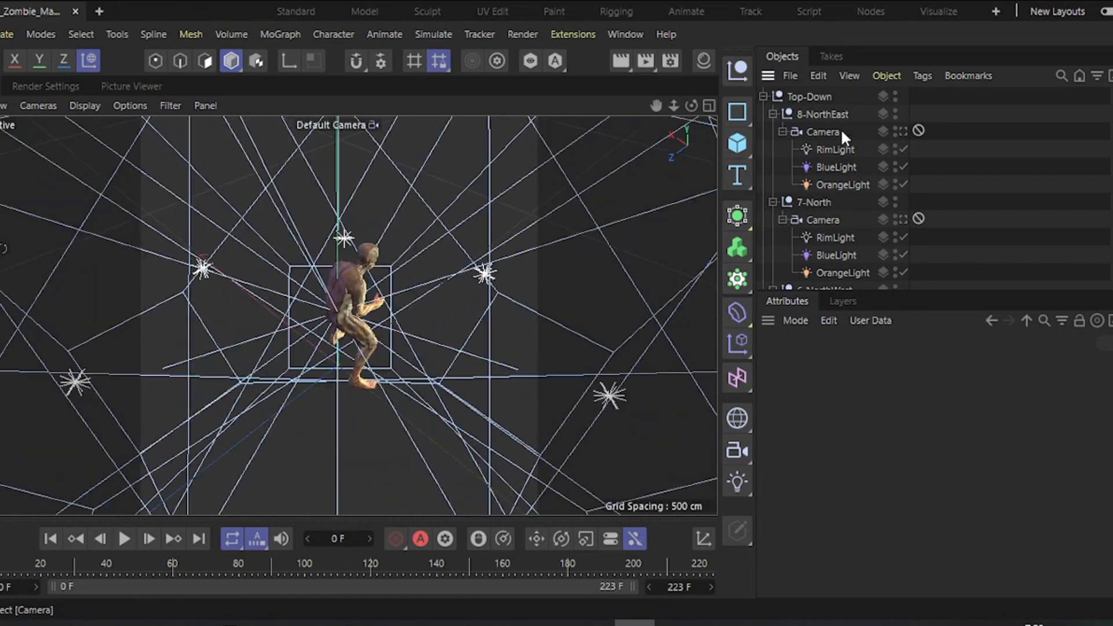
{"action": "left_click", "coordinate": [799, 149]}
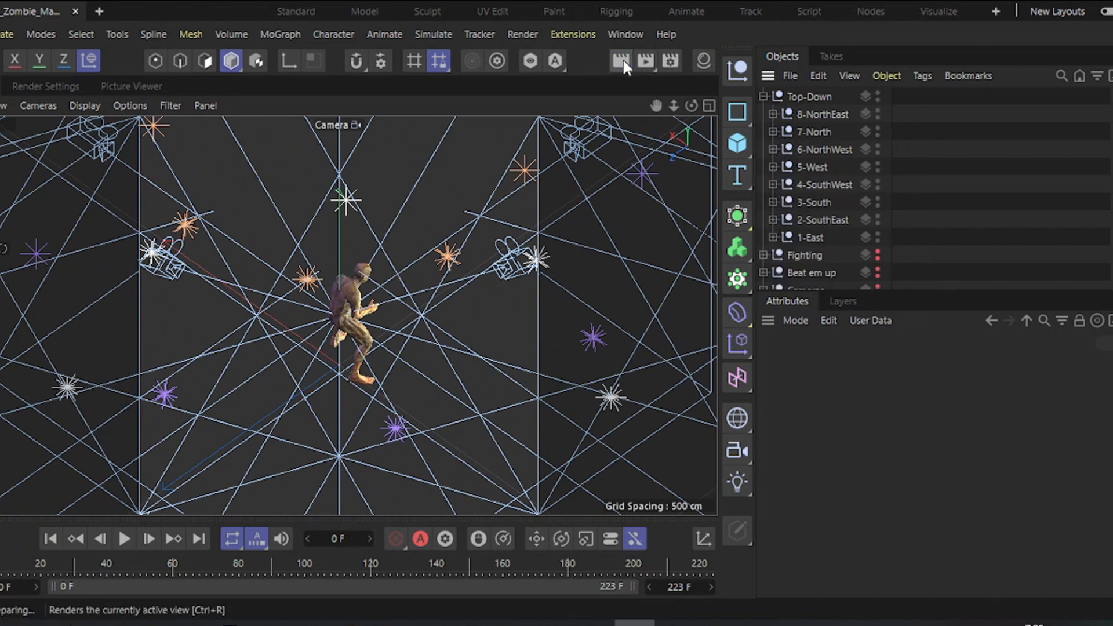
Render the active view, then activate the 7-North camera and preview the zombie from the north
{"action": "left_click", "coordinate": [620, 61]}
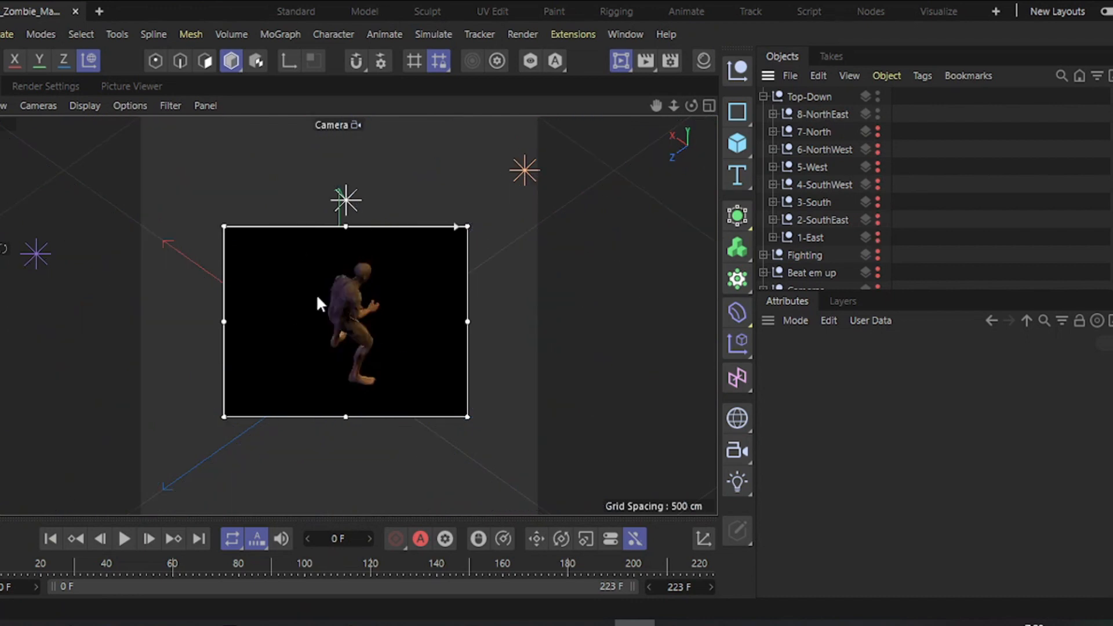
{"action": "mouse_move", "coordinate": [369, 157]}
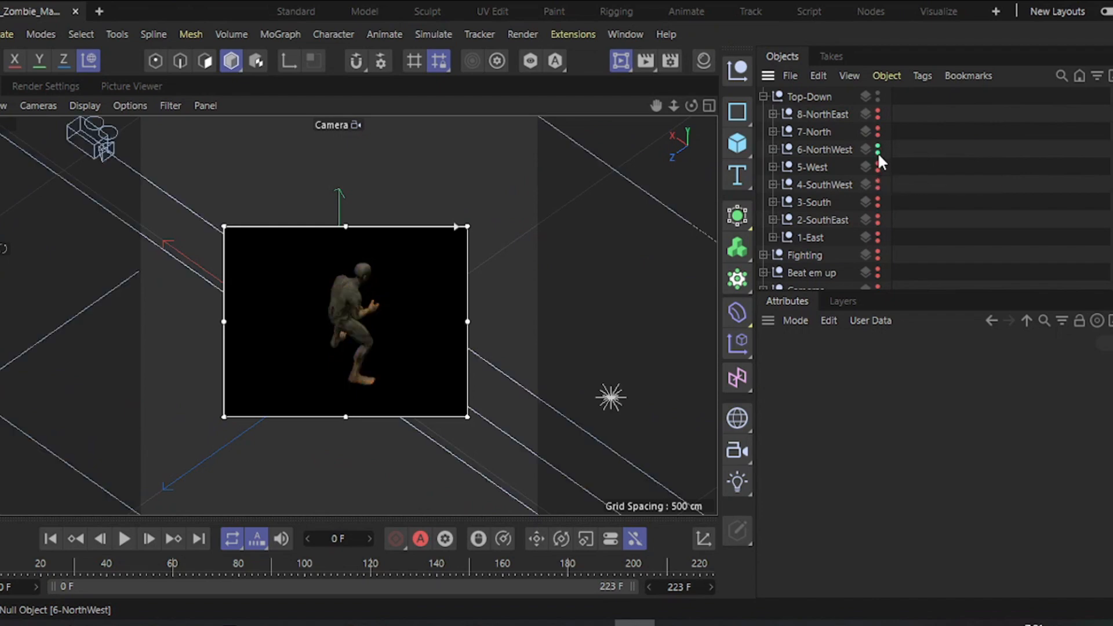
{"action": "left_click", "coordinate": [774, 131]}
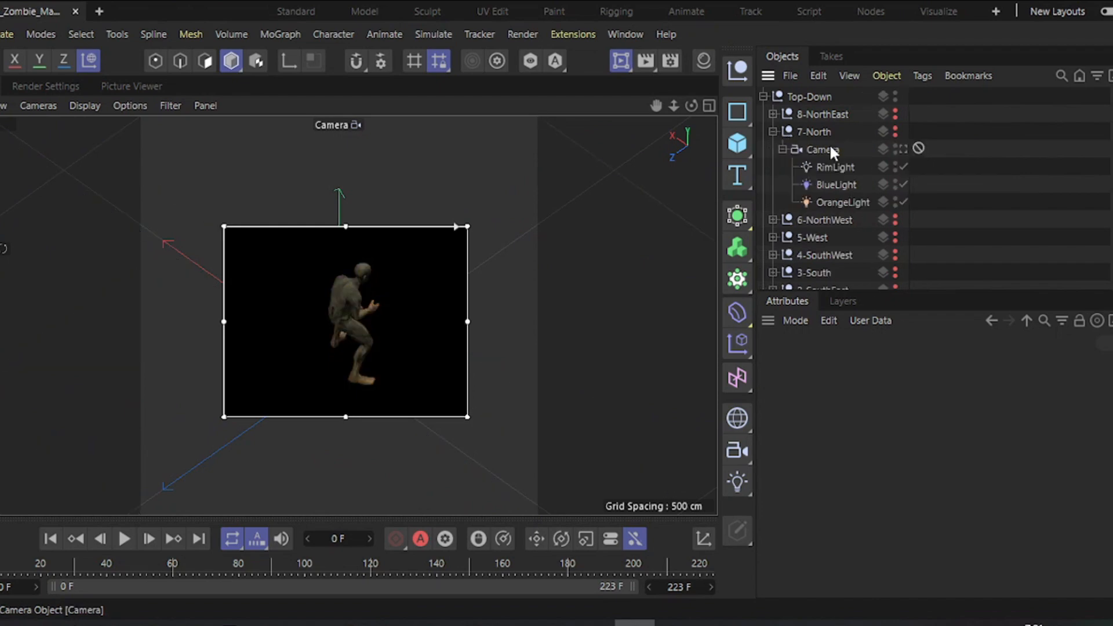
{"action": "left_click", "coordinate": [818, 131]}
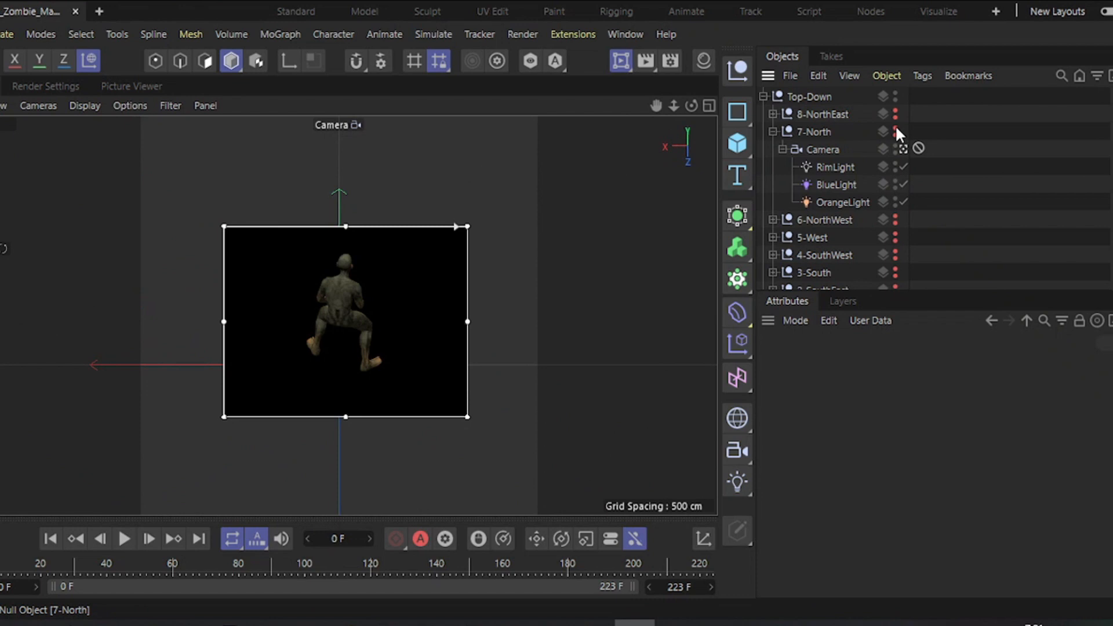
{"action": "left_click", "coordinate": [896, 131]}
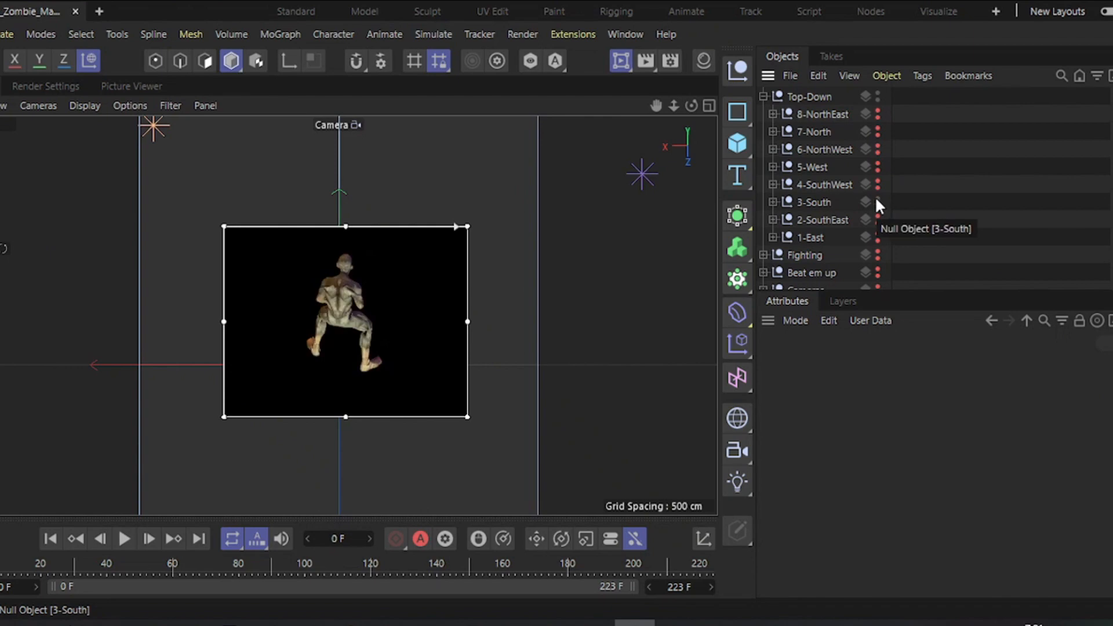
Activate the 3-South camera and preview the zombie's lit angle from the south
{"action": "left_click", "coordinate": [770, 202]}
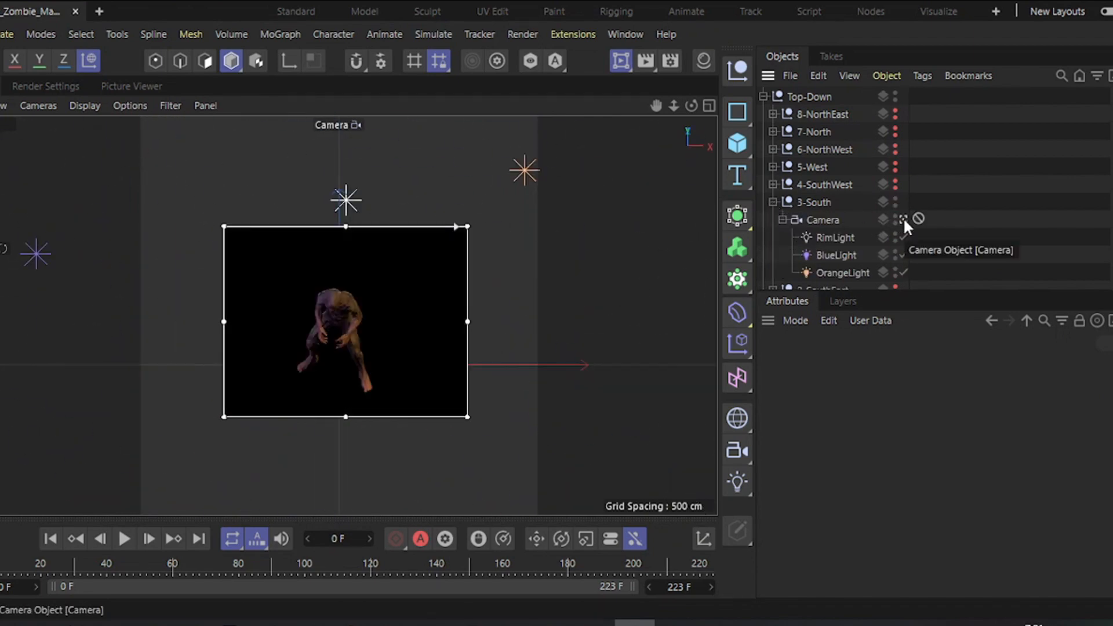
{"action": "mouse_move", "coordinate": [277, 284]}
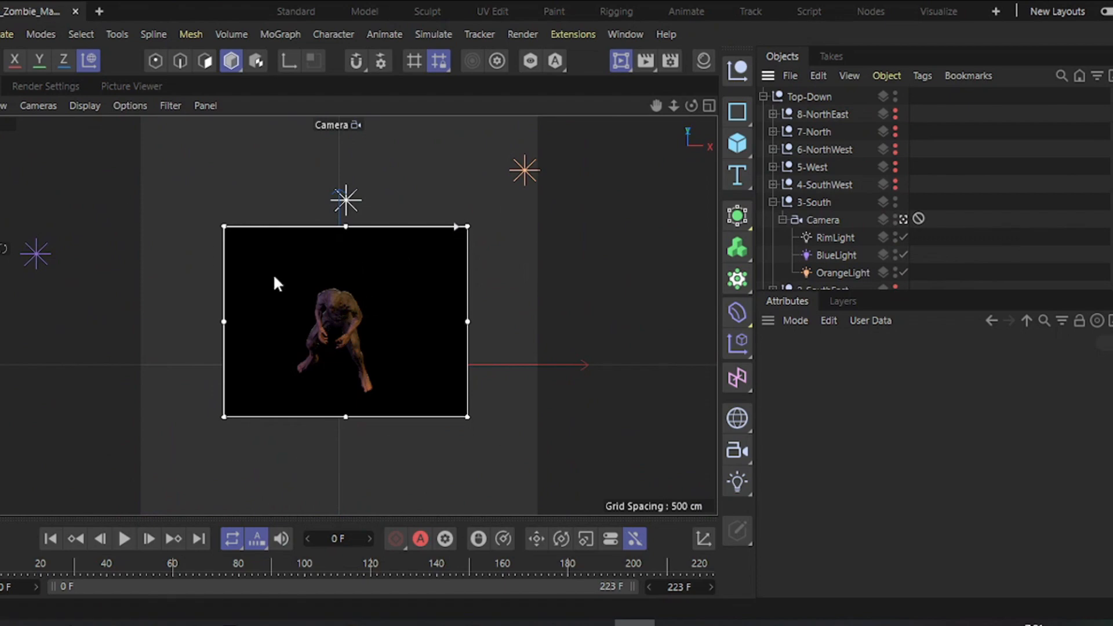
{"action": "left_click", "coordinate": [773, 201]}
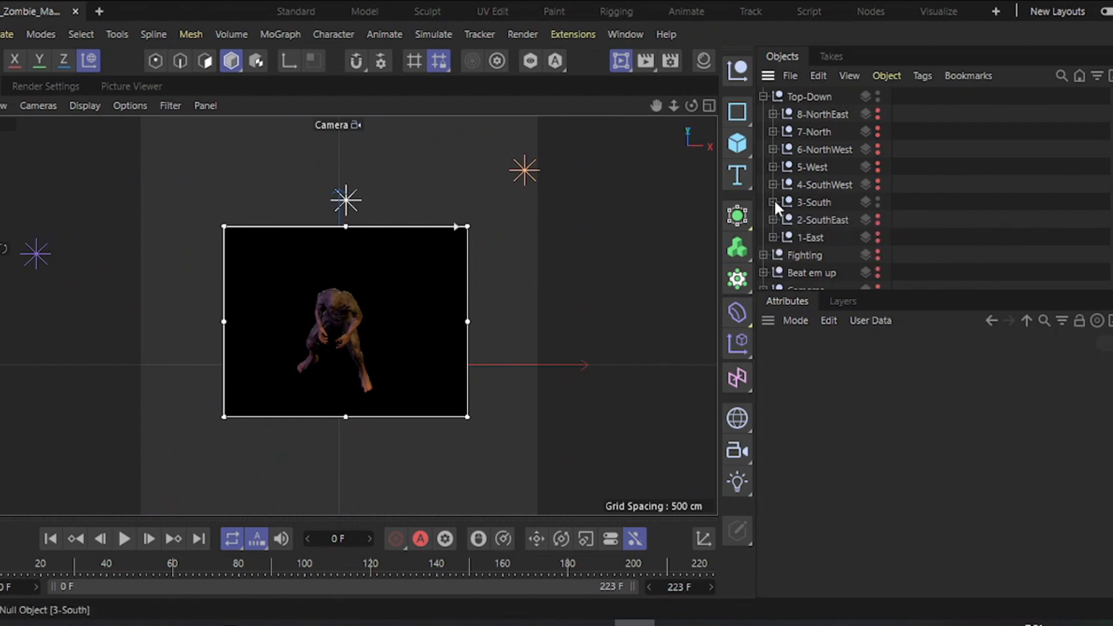
{"action": "left_click", "coordinate": [823, 184]}
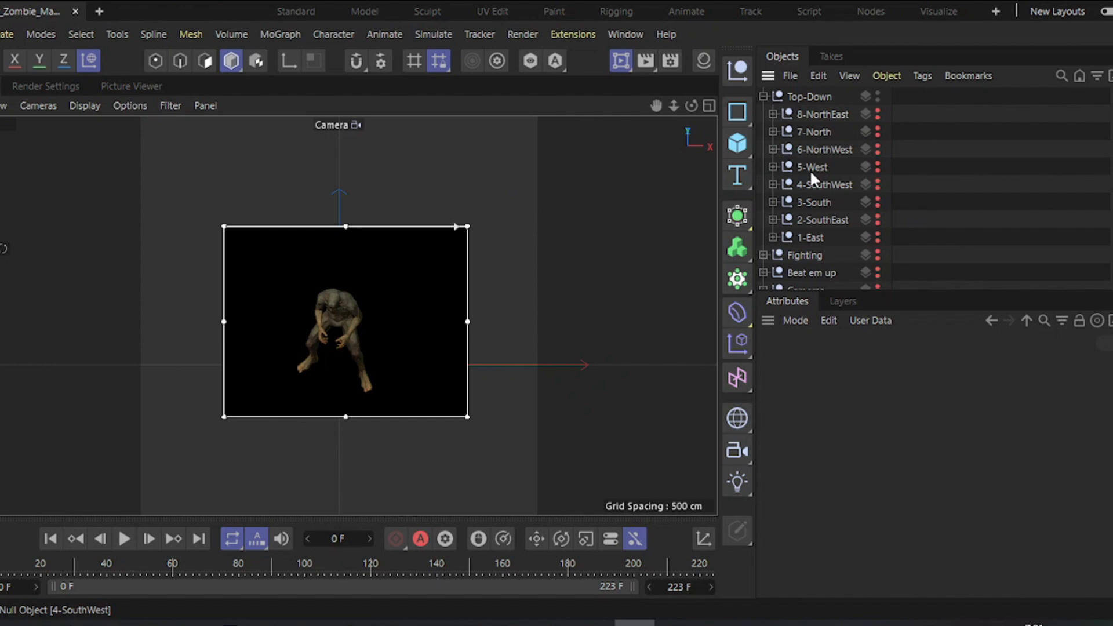